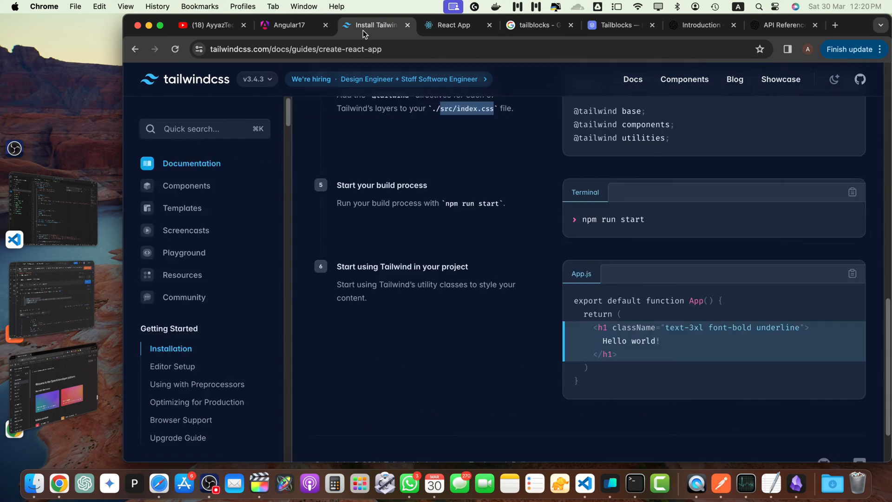
Step: Preview the React app's network requests, then load the REST API in Node js YouTube video
click(452, 25)
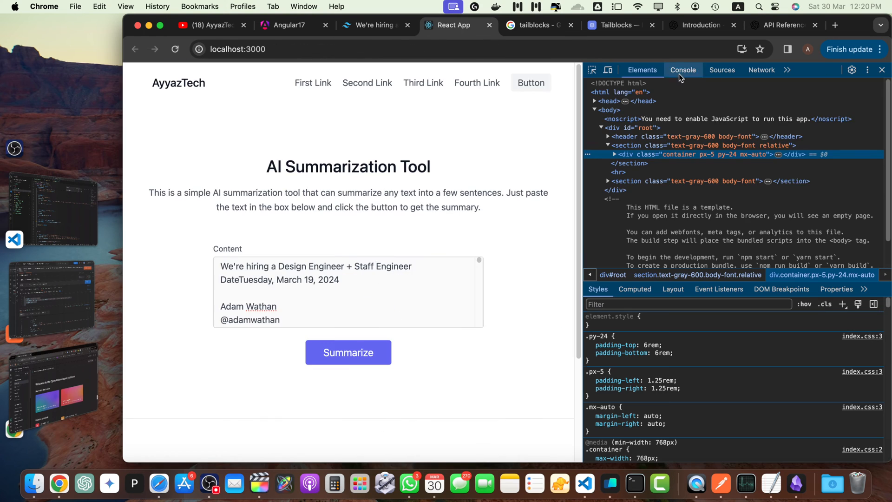
click(761, 69)
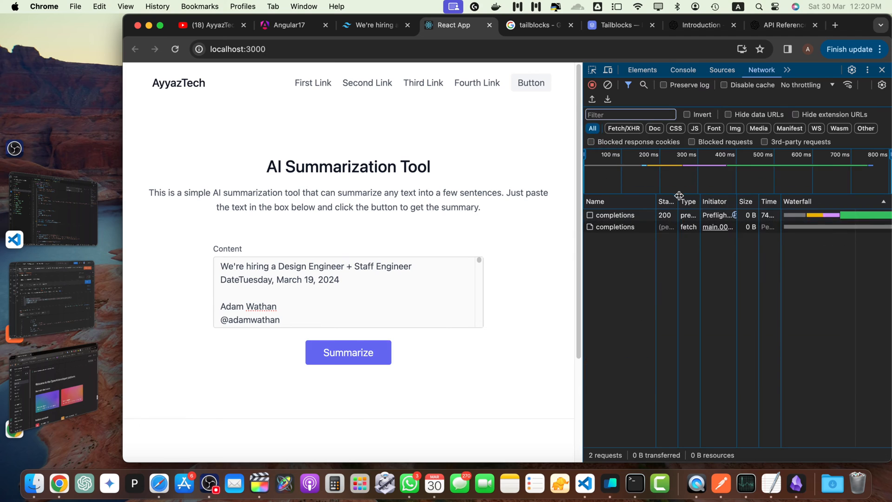
click(211, 25)
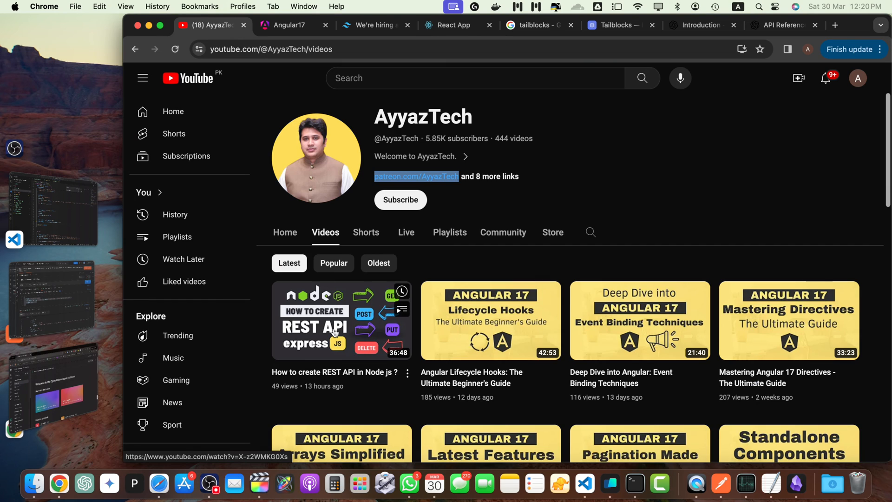
click(340, 319)
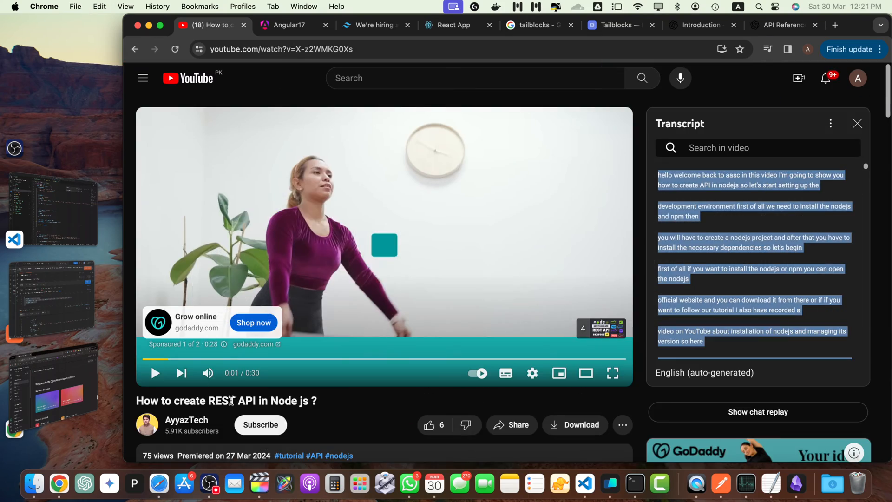
click(453, 25)
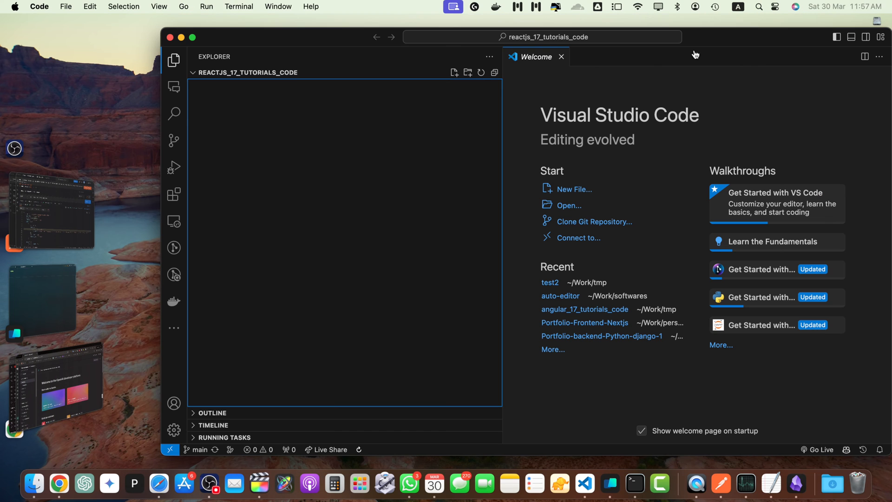
mouse_move(154, 192)
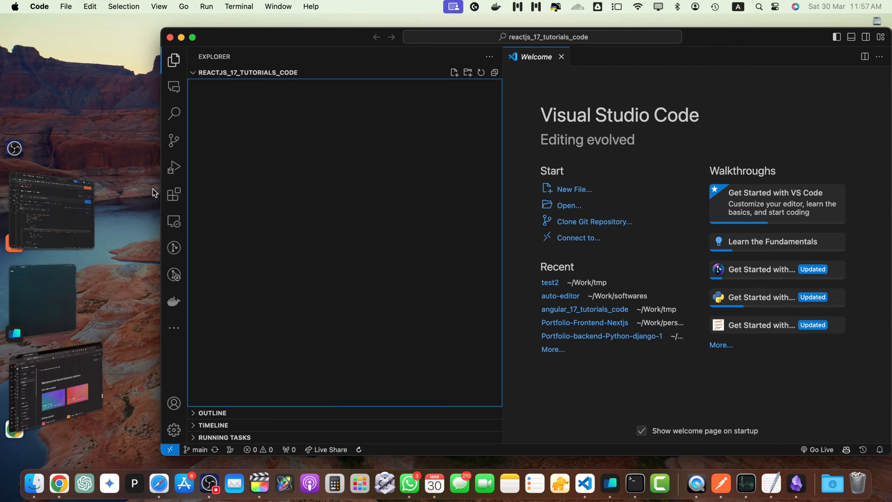
mouse_move(80, 327)
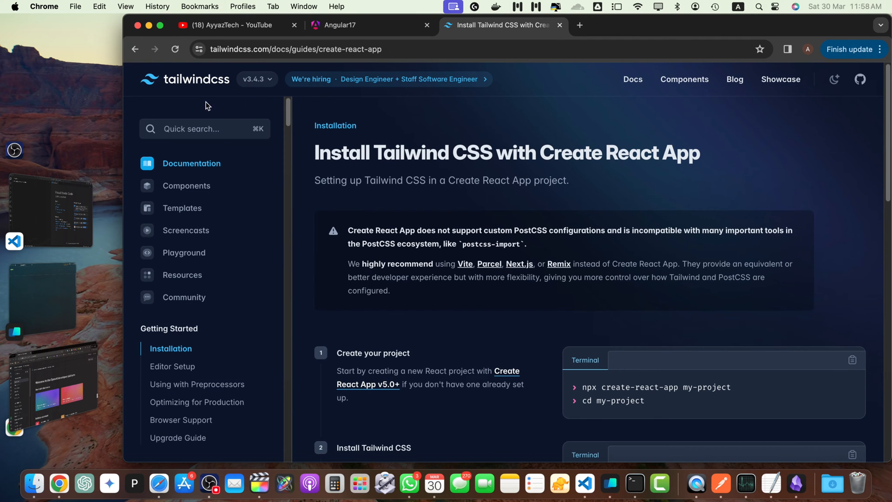
Step: Scroll the Tailwind guide down to the create-project step
scroll(down, 3)
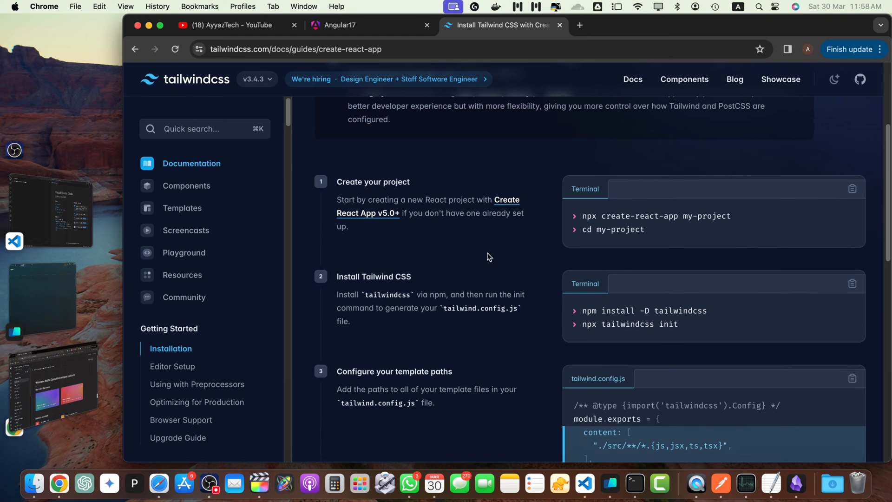
mouse_move(762, 235)
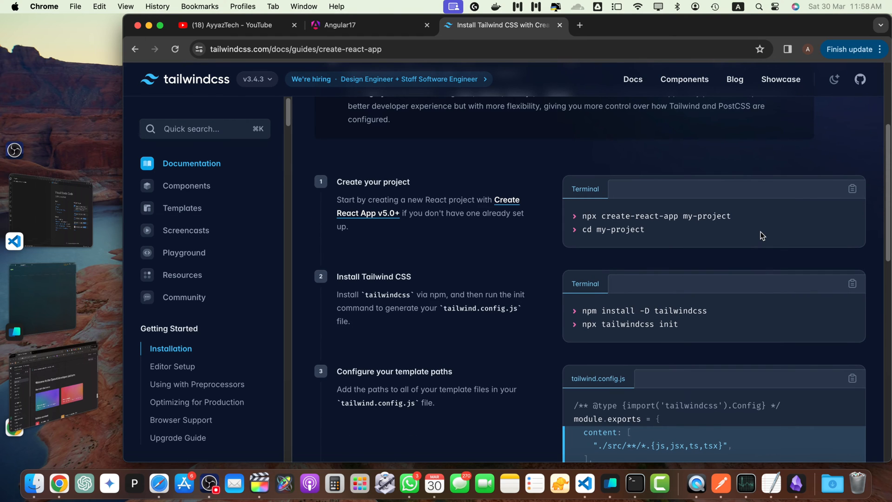
mouse_move(678, 261)
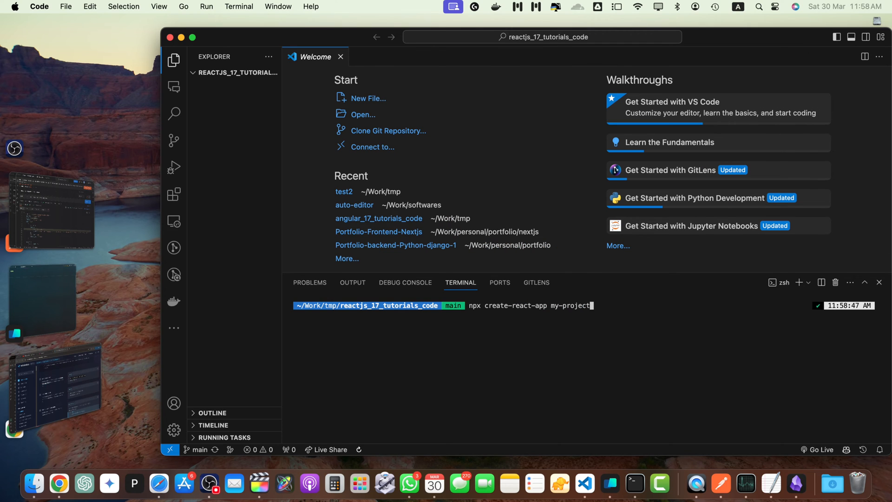
Step: Run create-react-app in the current folder, confirming the package install with y
key(Backspace)
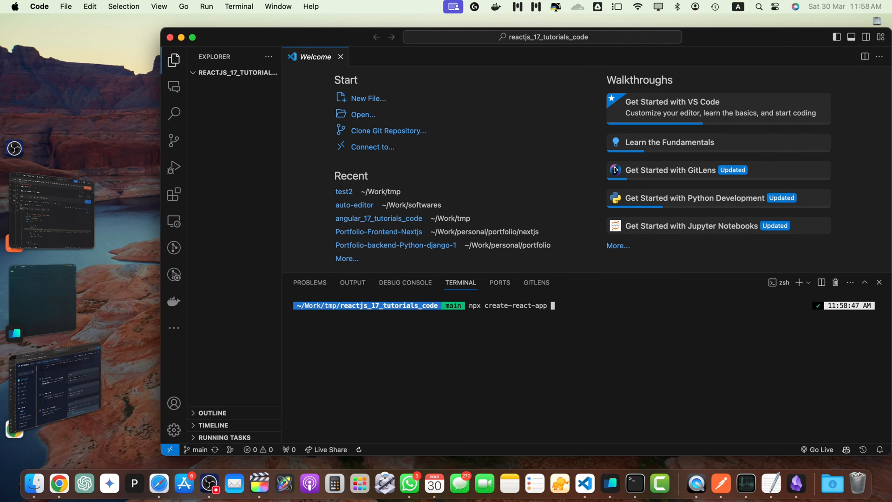
text( .)
key(Enter)
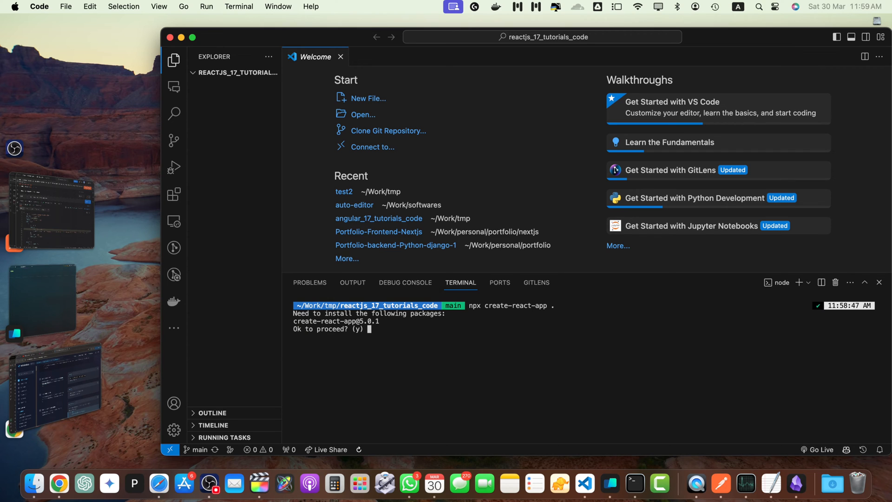
text(y)
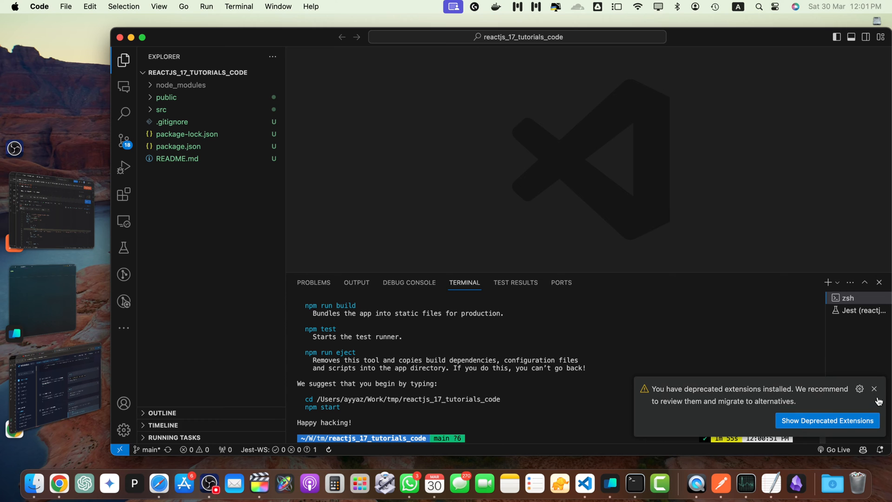
Step: Install tailwindcss and copy the docs' content-paths snippet into tailwind.config.js
click(875, 389)
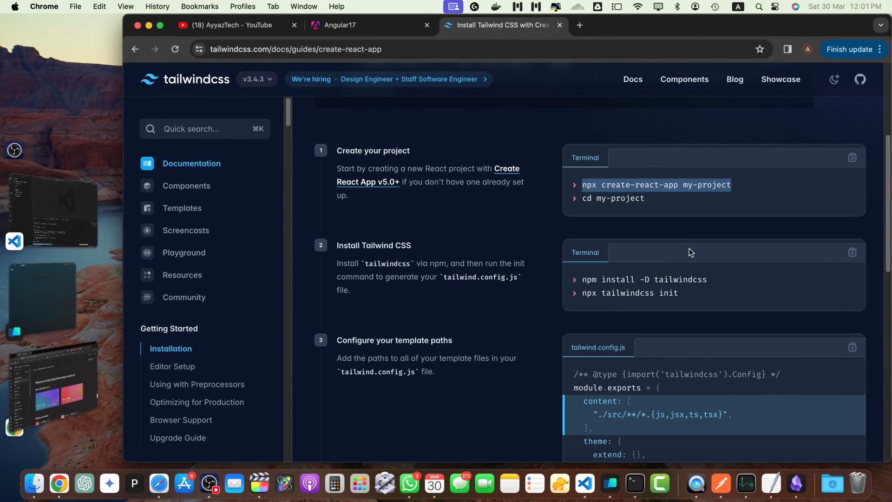
double_click(645, 280)
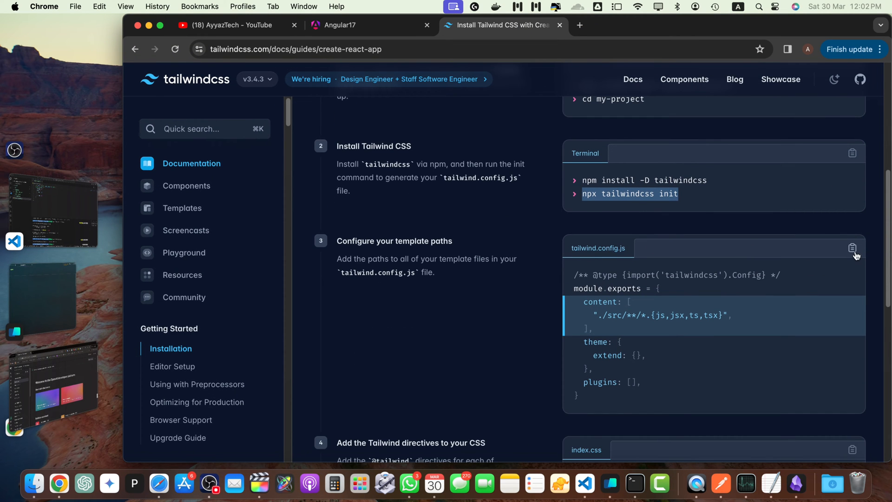
click(585, 484)
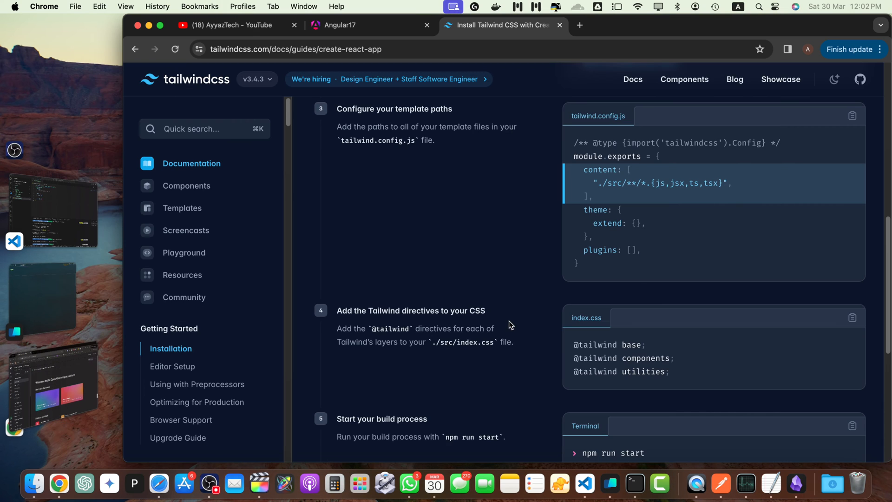
click(852, 317)
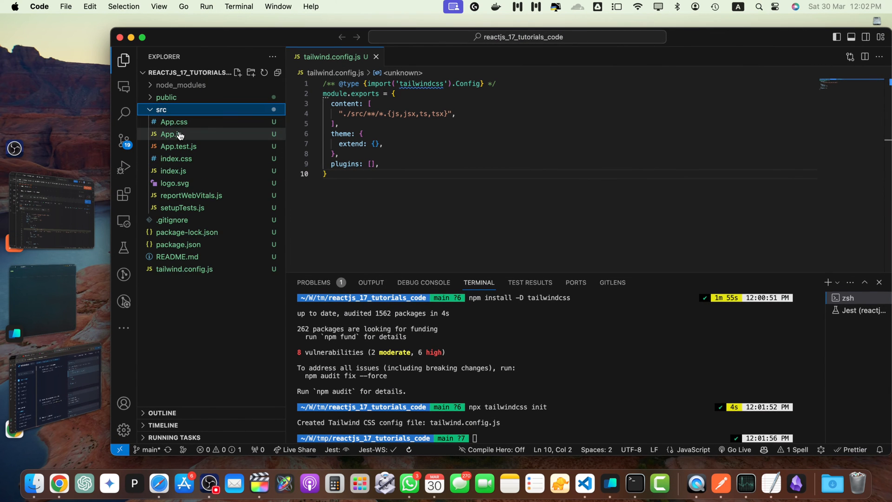
click(177, 159)
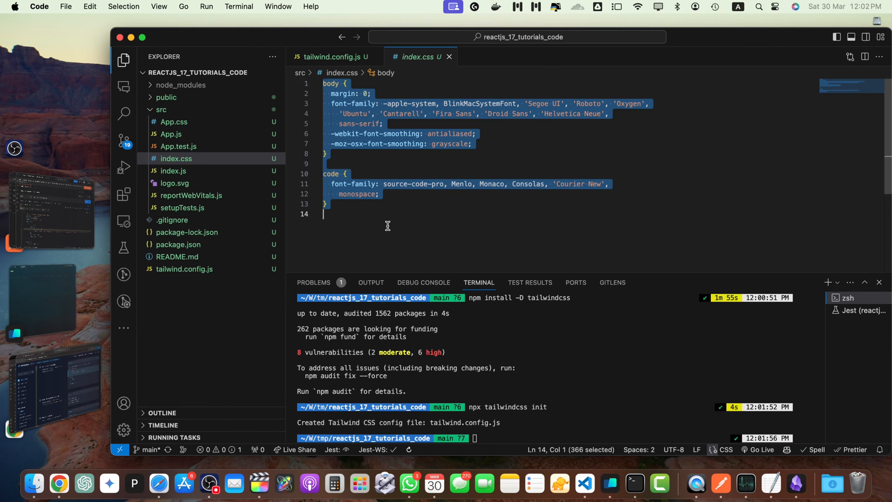
text(@tailwind base;)
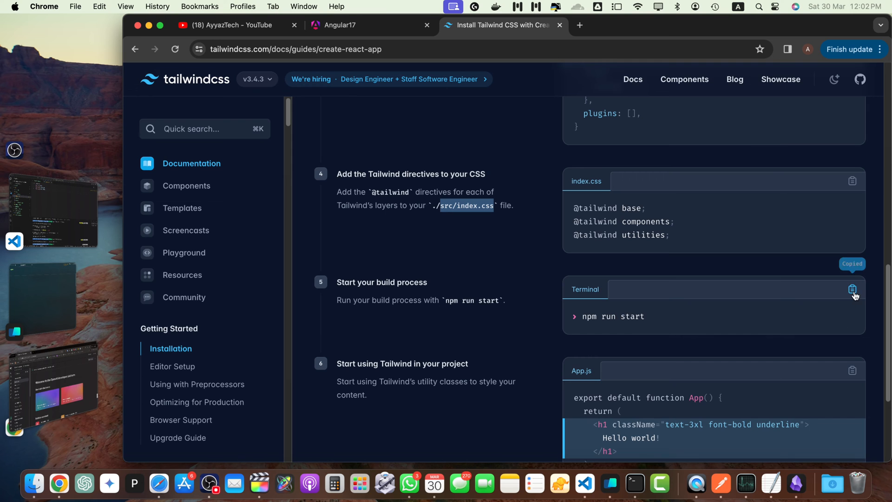
click(584, 486)
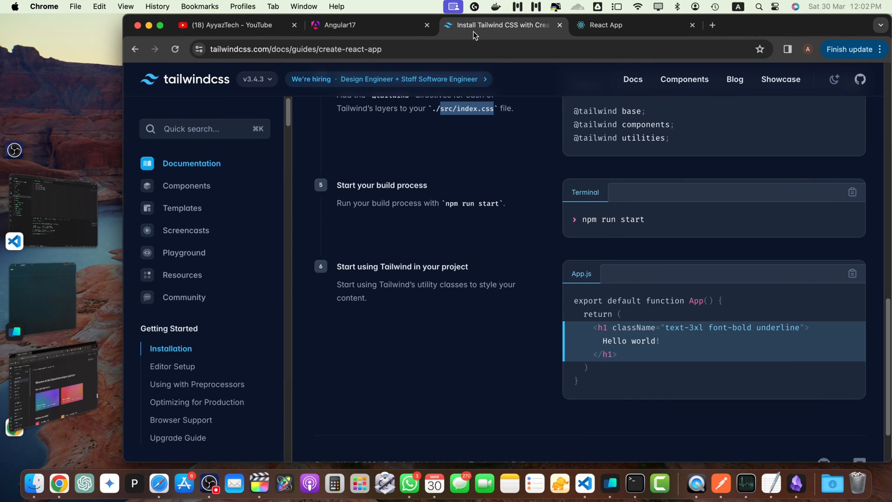
Step: Confirm the app compiled and bring up src/index.js alongside the tailblocks search
click(853, 273)
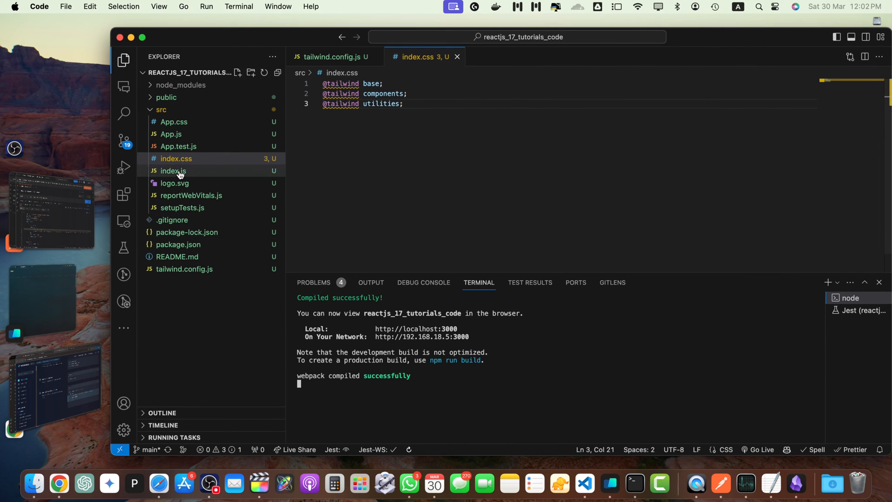
click(171, 134)
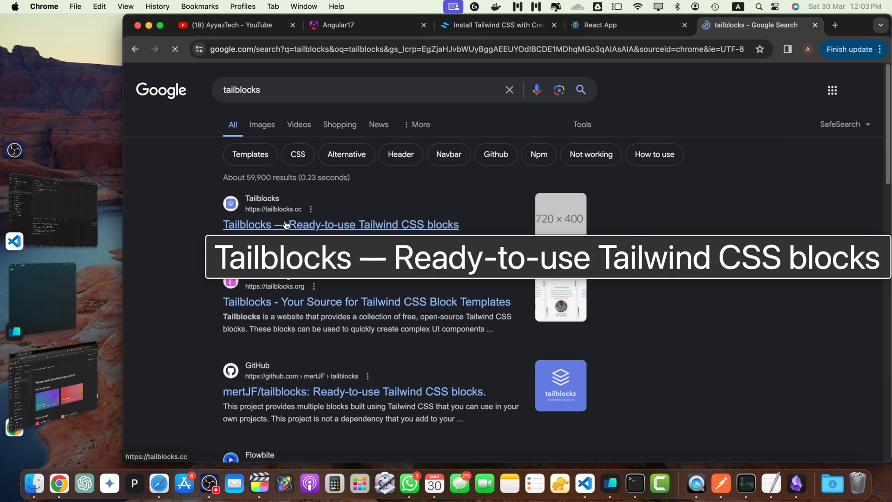
Step: On Tailblocks, preview the first header block and view its code for App.js
click(340, 224)
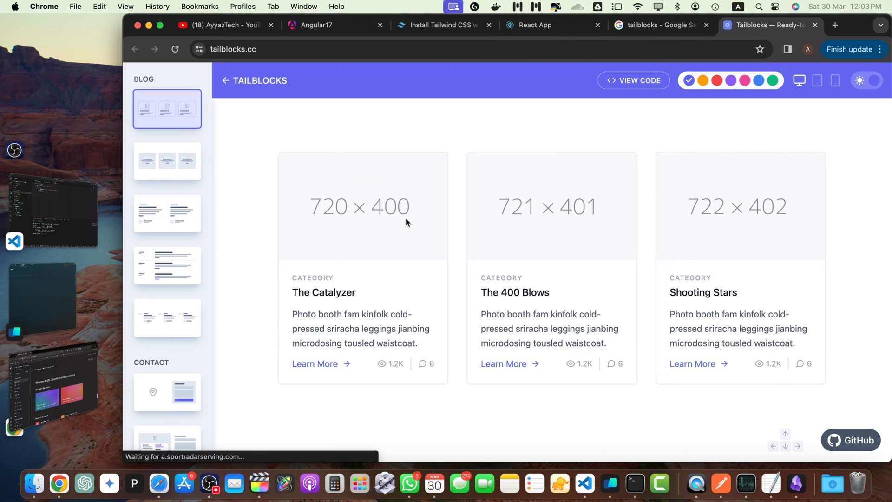
mouse_move(355, 237)
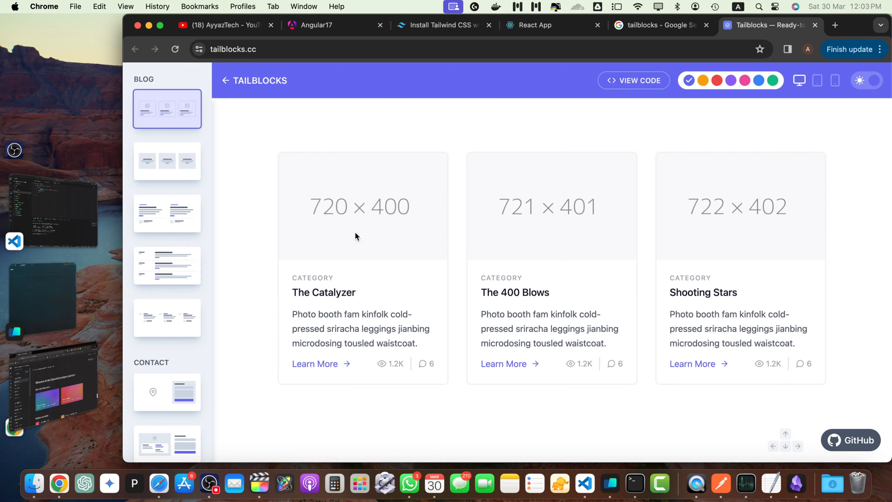
scroll(down, 3)
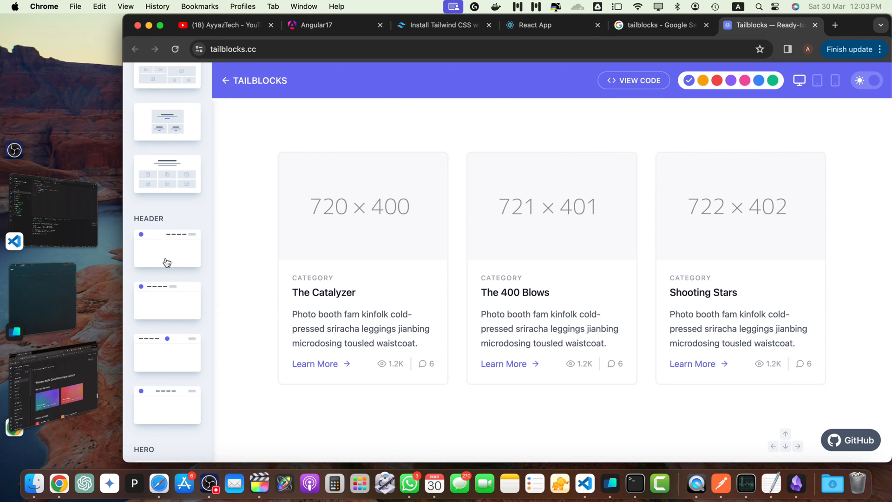
click(166, 248)
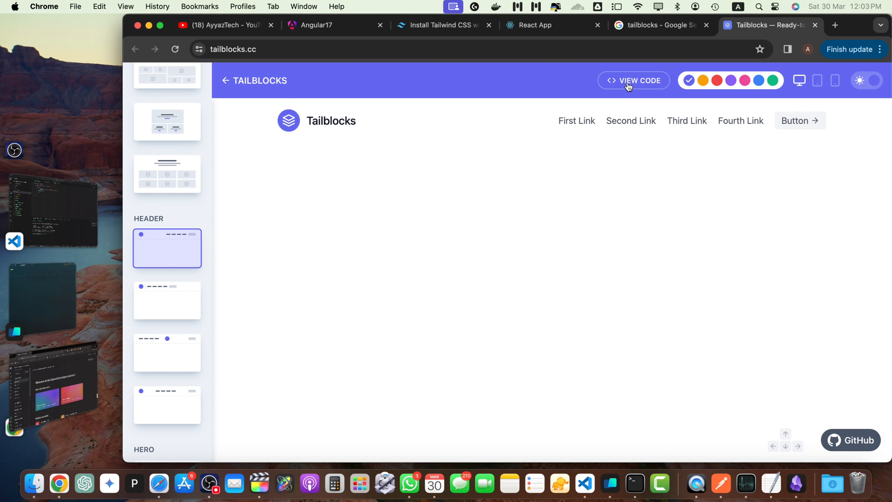
click(633, 80)
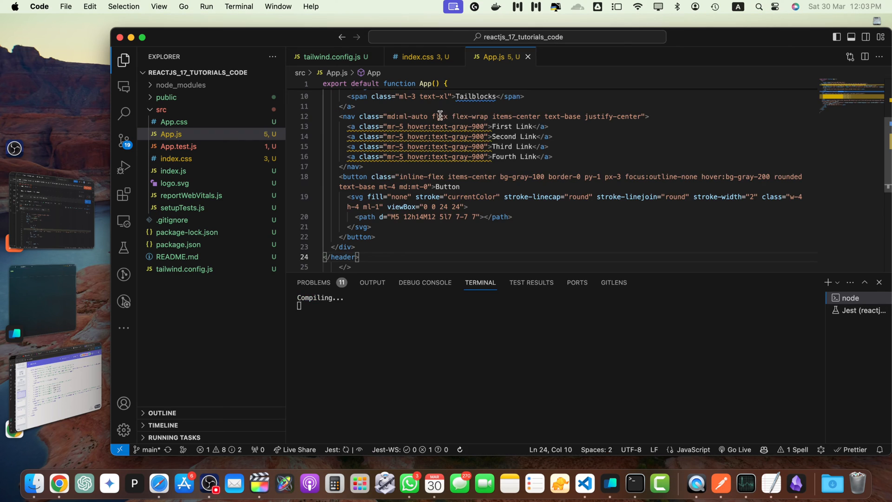
Step: Give the header's anchor tags in App.js an href of "/"
click(59, 485)
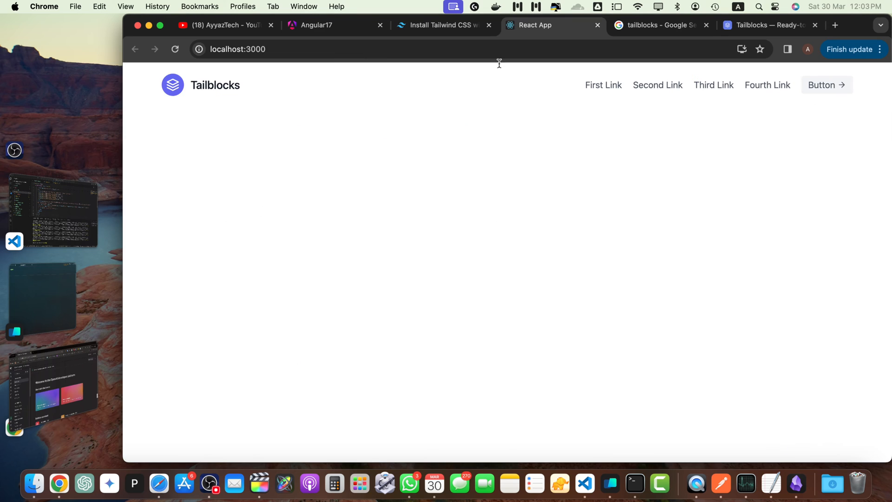
mouse_move(483, 141)
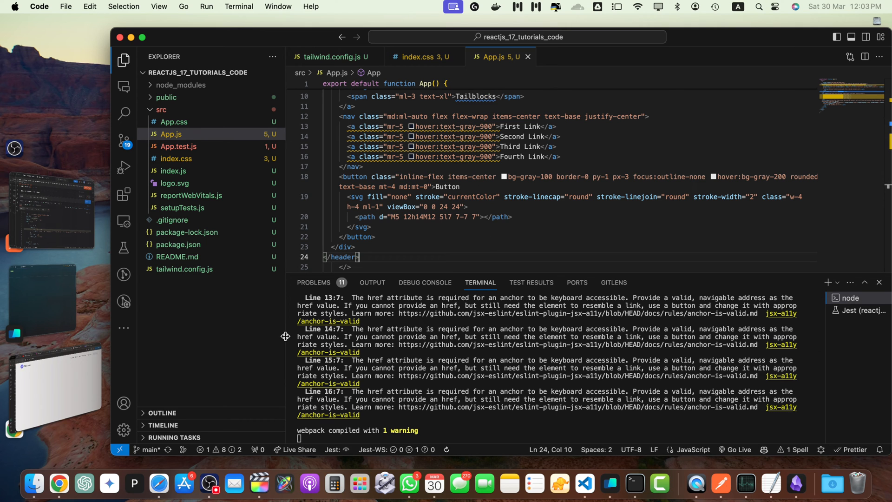
click(445, 182)
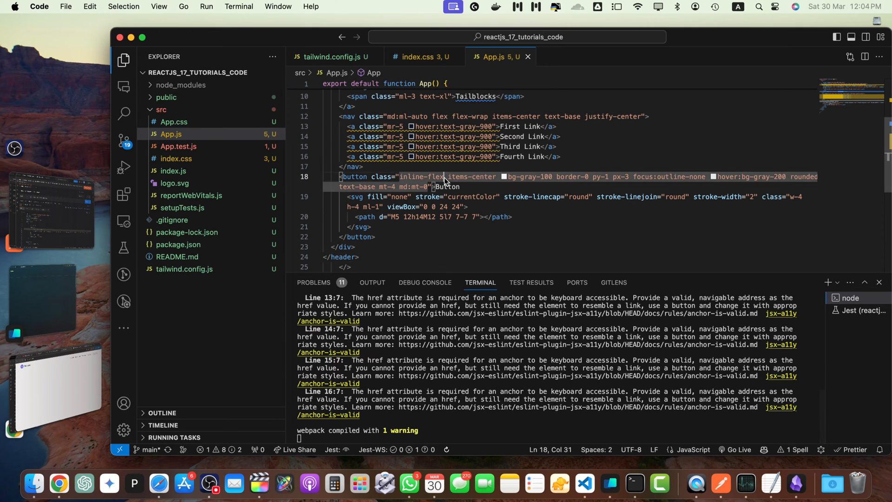
scroll(down, 3)
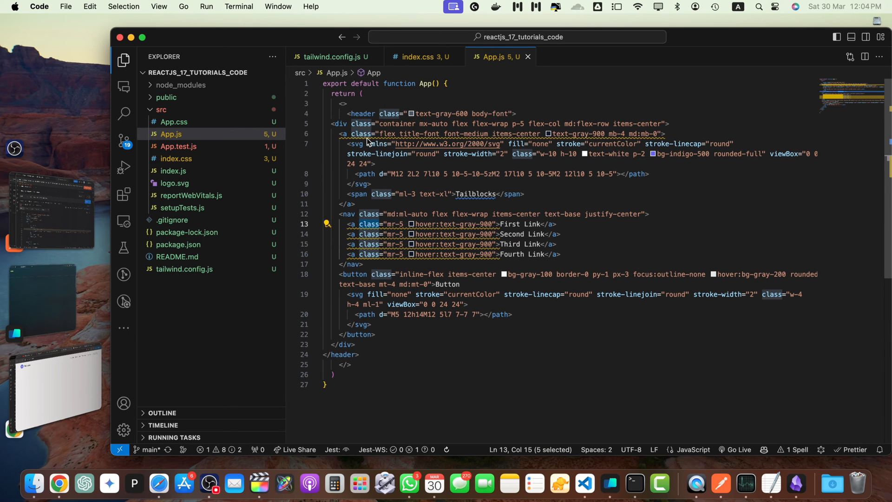
text(href)
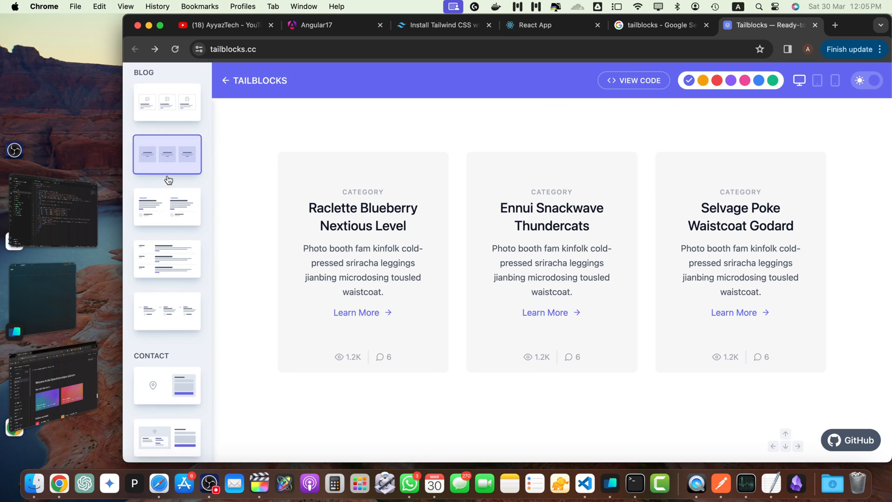
Step: Select the Tailblocks Contact Us block and copy its code to the clipboard
scroll(down, 3)
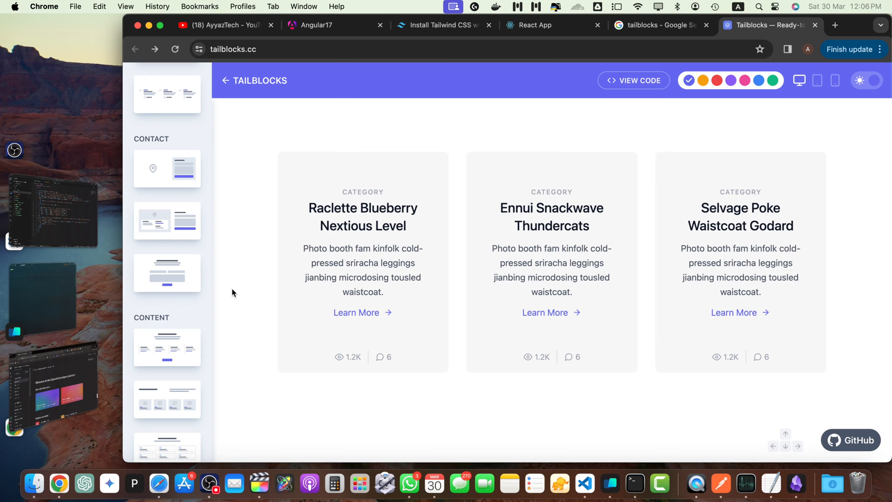
scroll(down, 3)
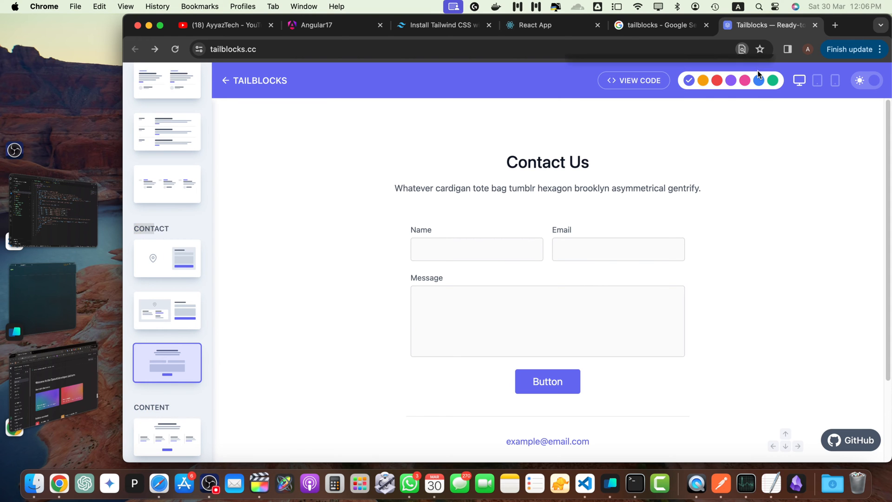
click(633, 80)
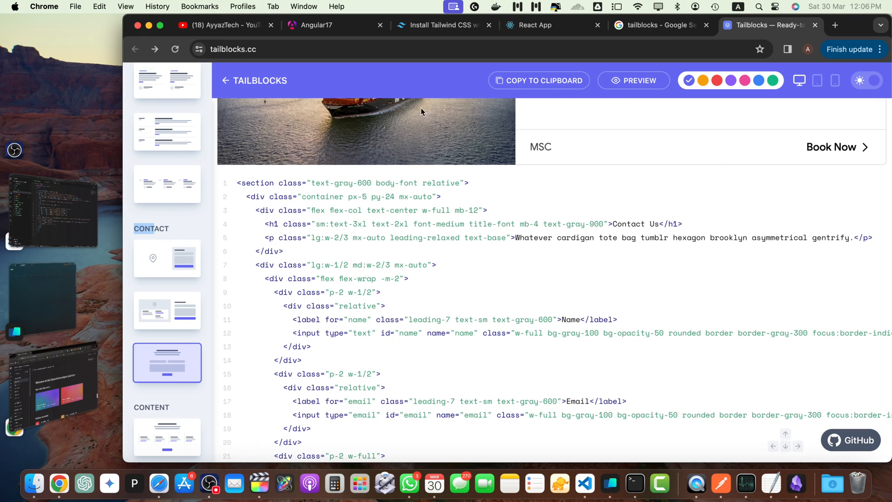
click(539, 80)
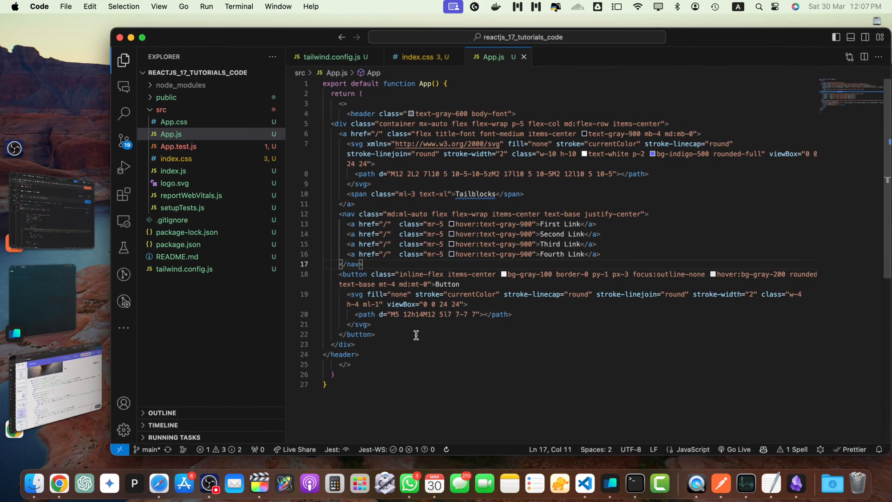
Step: Add the Contact Us section to App.js and self-close the failing input tags so it renders
scroll(down, 3)
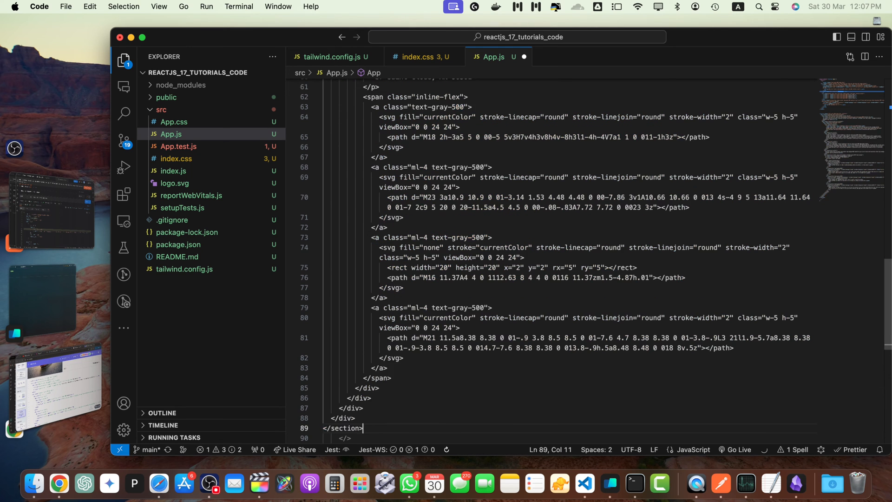
click(58, 484)
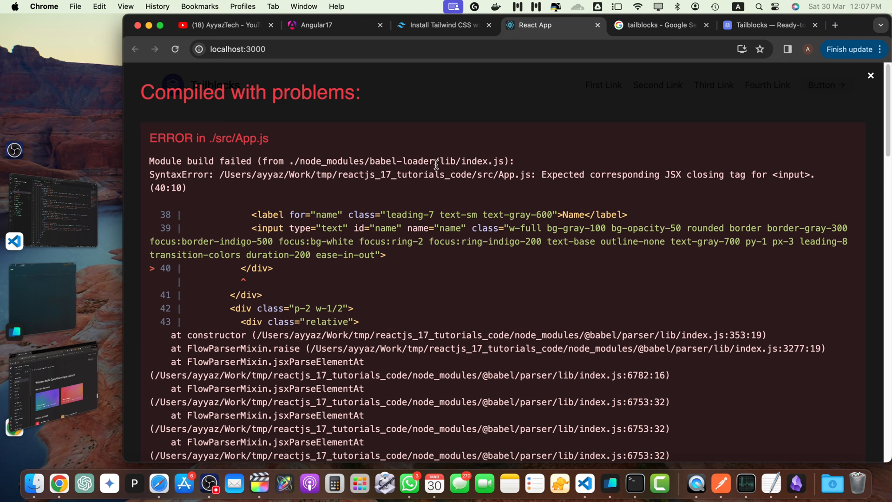
double_click(791, 175)
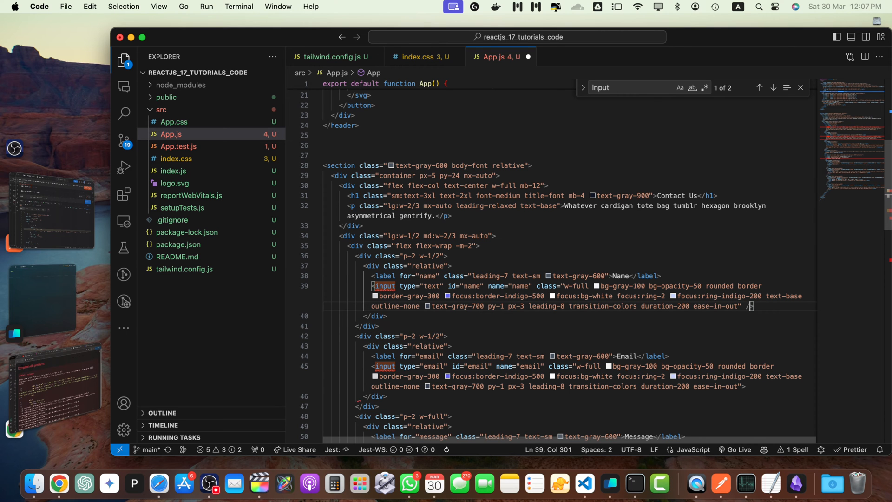
click(773, 87)
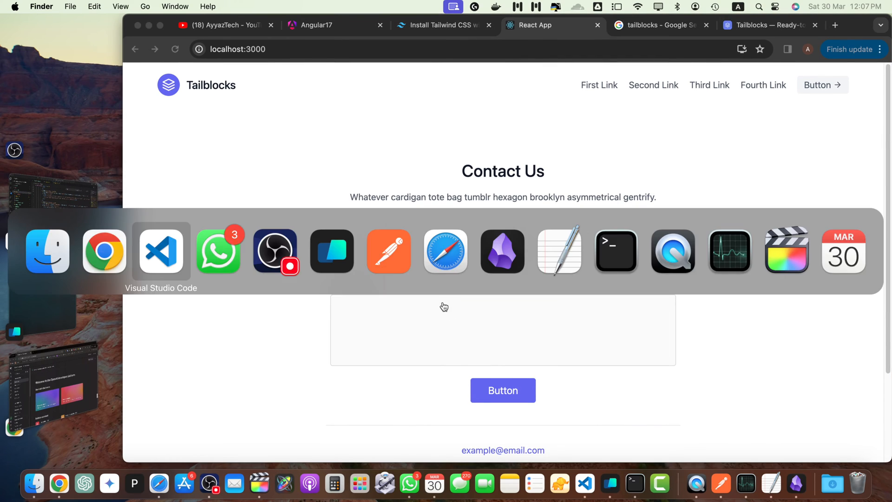
click(161, 251)
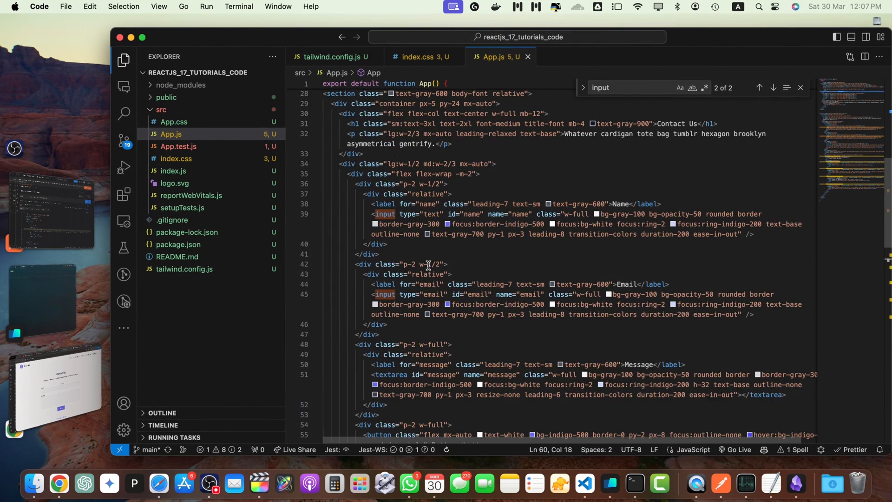
scroll(down, 3)
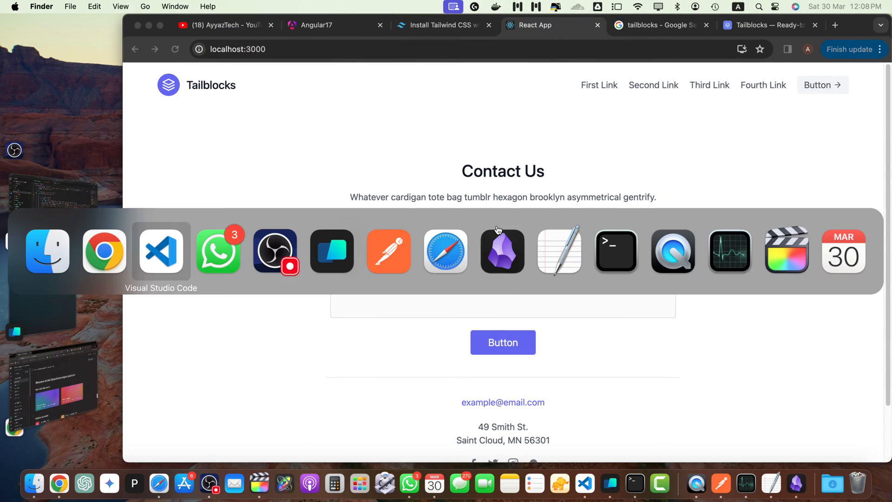
Step: Retitle the section 'AI Summarization Tool' and describe it as a simple tool that summarizes any text into a few sentences
click(161, 250)
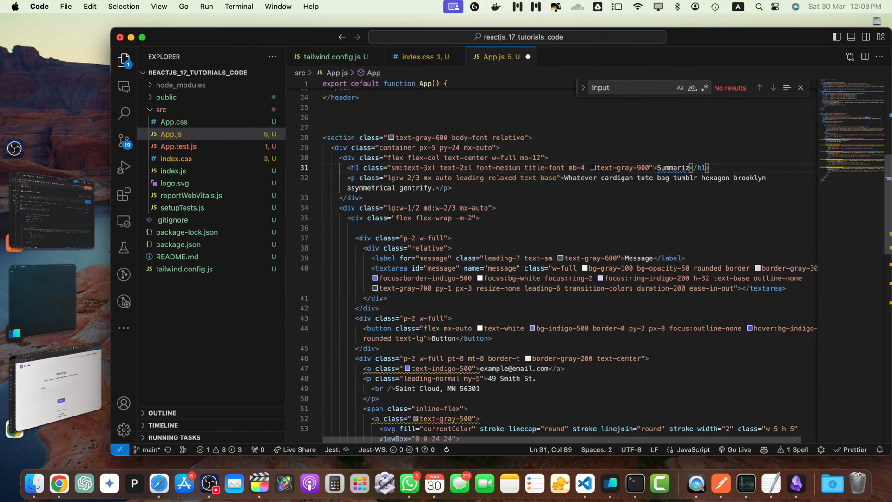
text(AI Summarization Tool)
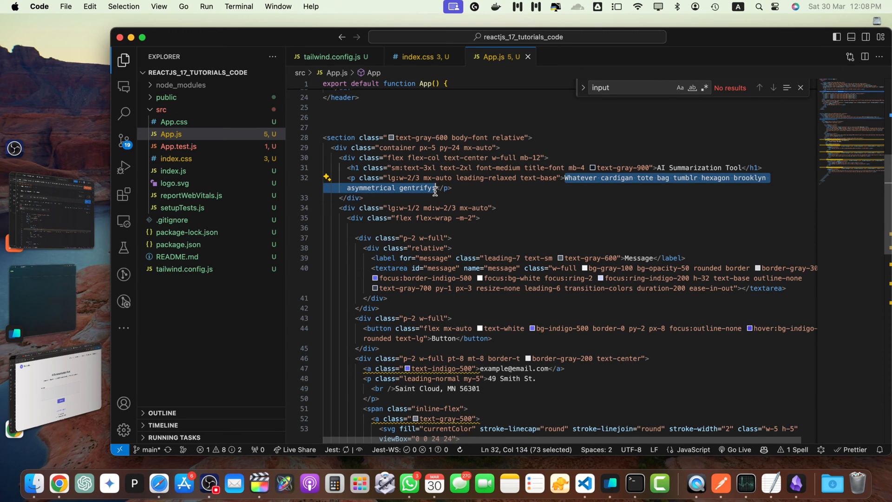
text(This is a simple AI summarization tool that can summarize any text into a few sentences. Just paste the text in the box below and click the button to get the summary.)
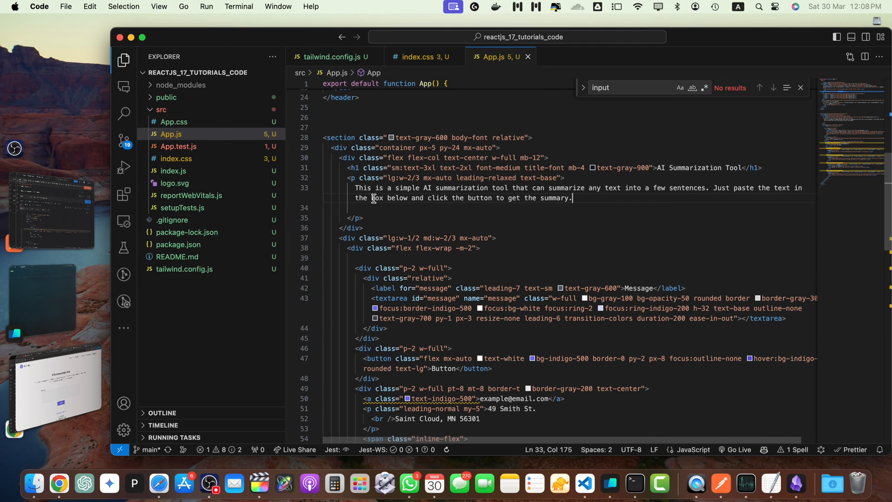
mouse_move(611, 213)
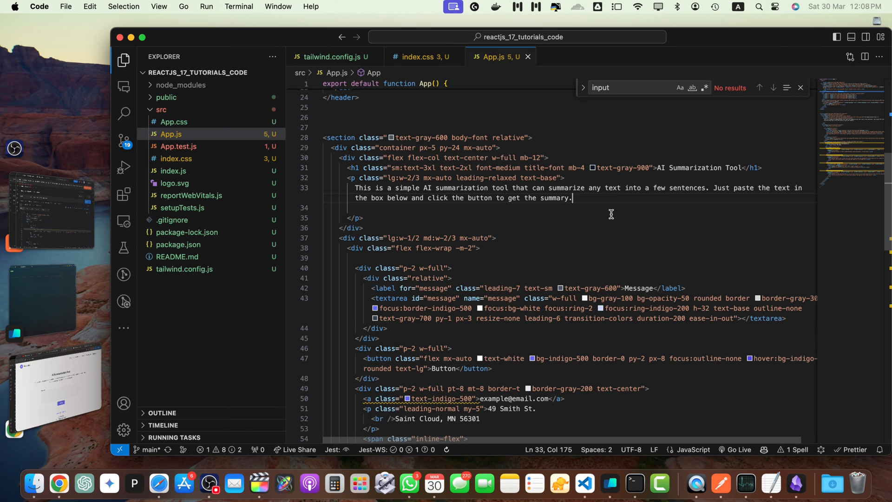
mouse_move(543, 215)
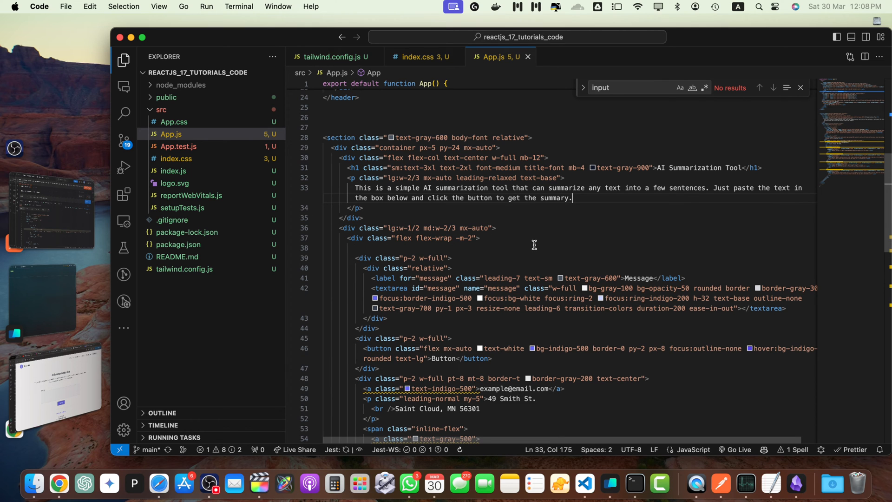
mouse_move(566, 237)
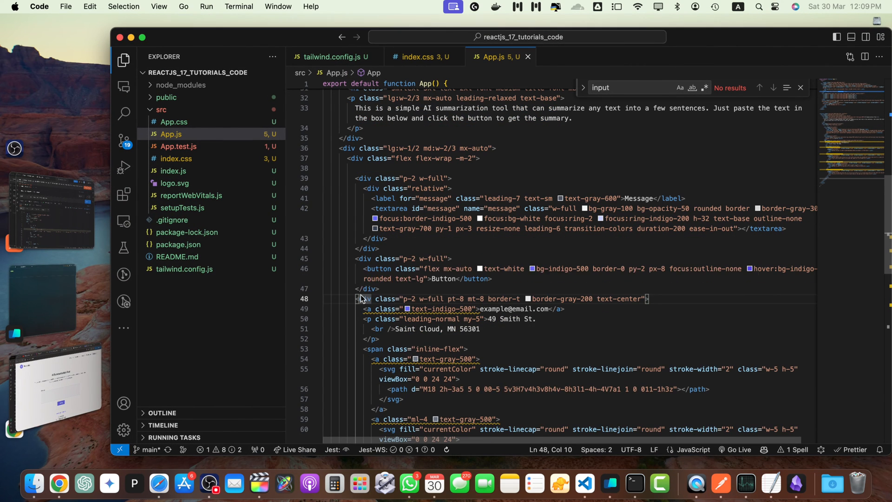
Step: Relabel the textarea 'Content' and the button 'Summarize', then try the field in the running page
text(Content)
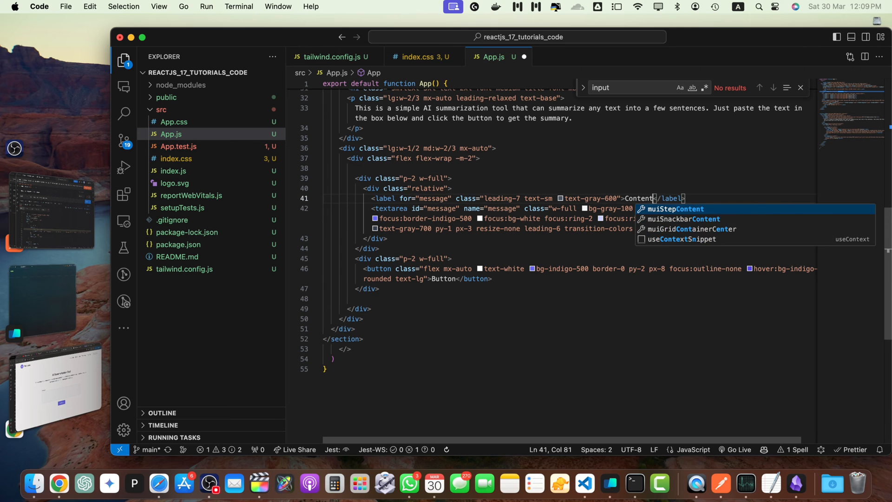
double_click(443, 279)
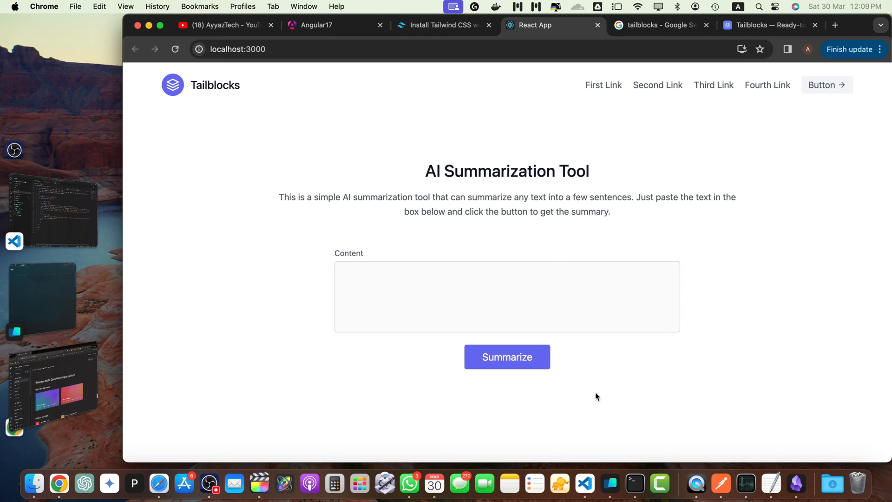
click(506, 296)
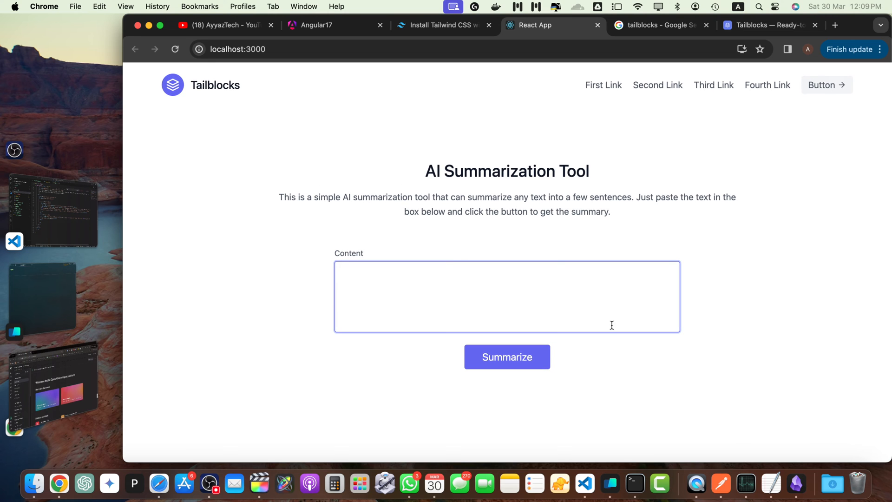
click(343, 224)
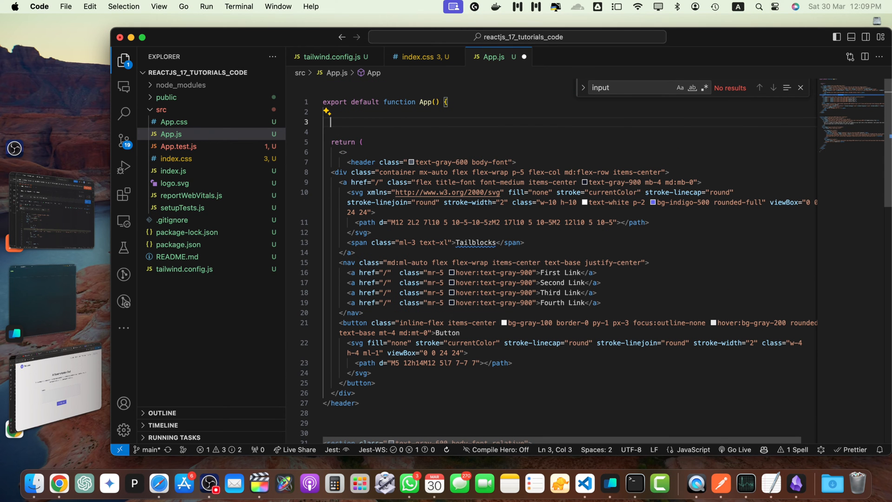
Step: Add content and summary useState hooks and bind the textarea with value={content} and onChange setContent
text(const [content, setContent] = useState(''))
text(import React, { useState } from 'react)
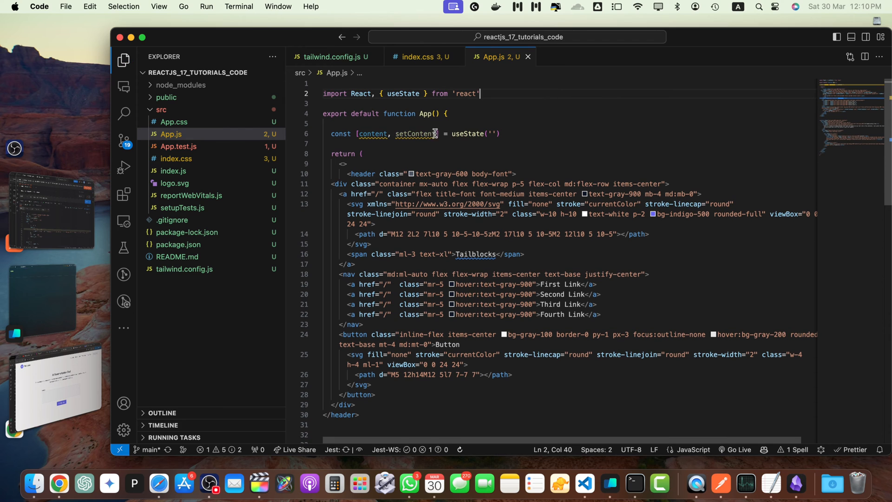
text(const [summary, setSummary] = useState(''))
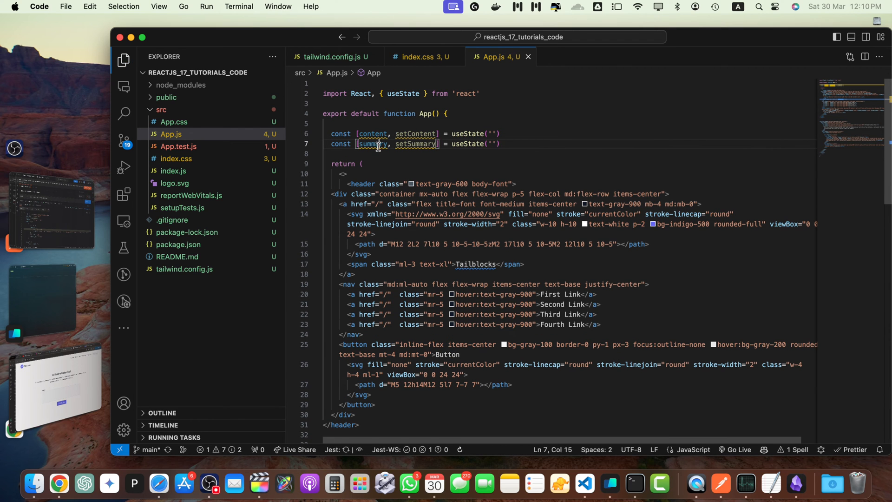
scroll(down, 3)
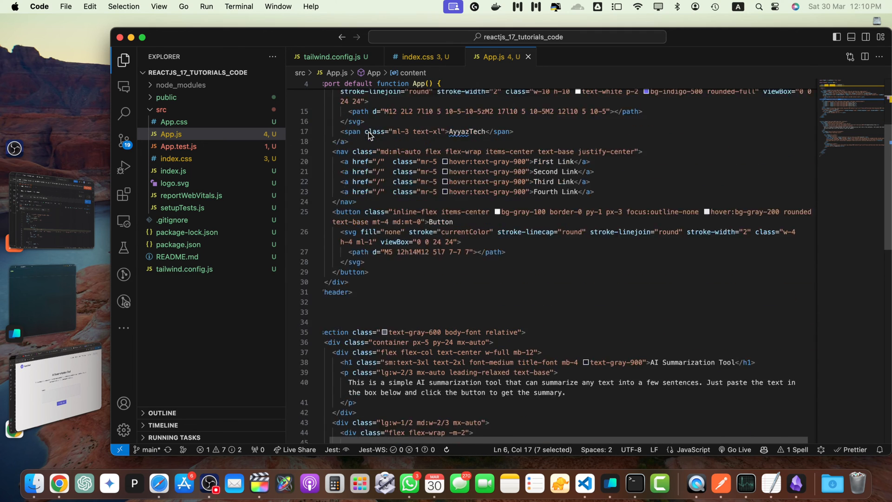
scroll(down, 3)
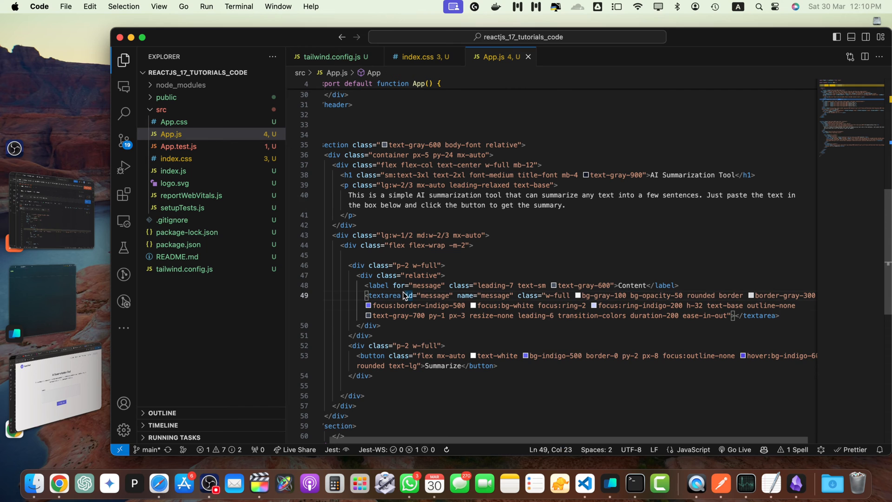
text(value={content})
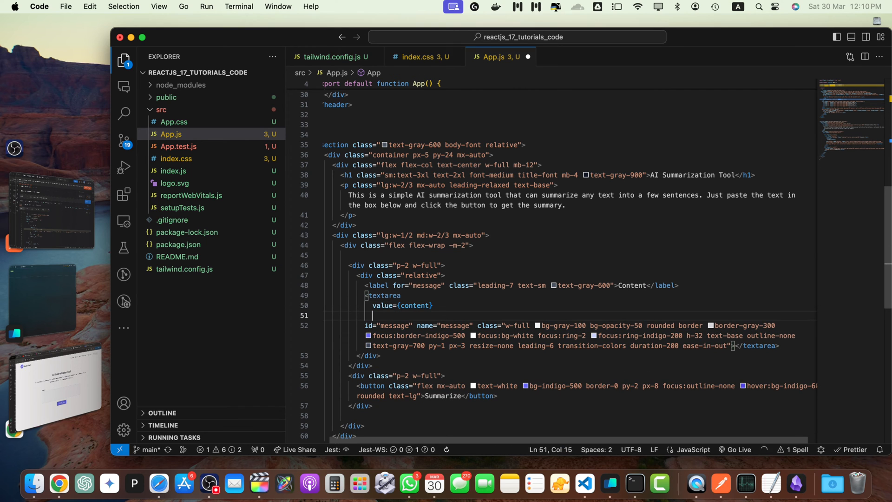
text(onChange={e => setContent(e.target.value)})
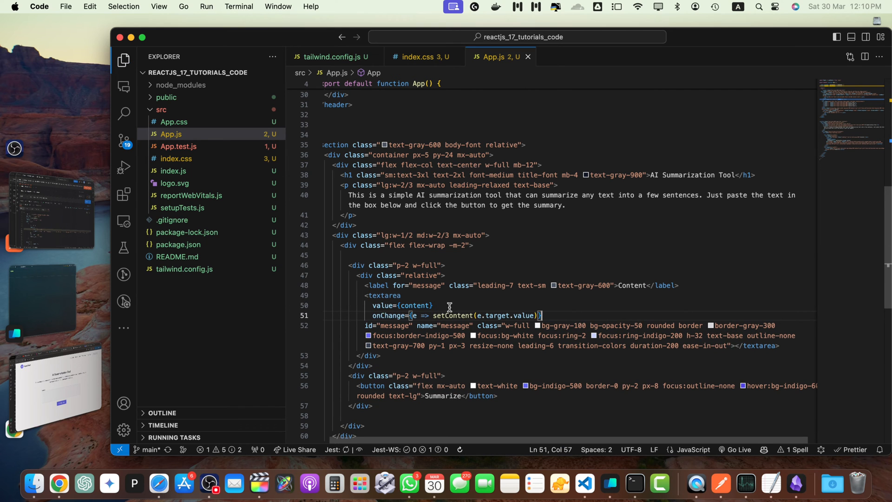
mouse_move(383, 295)
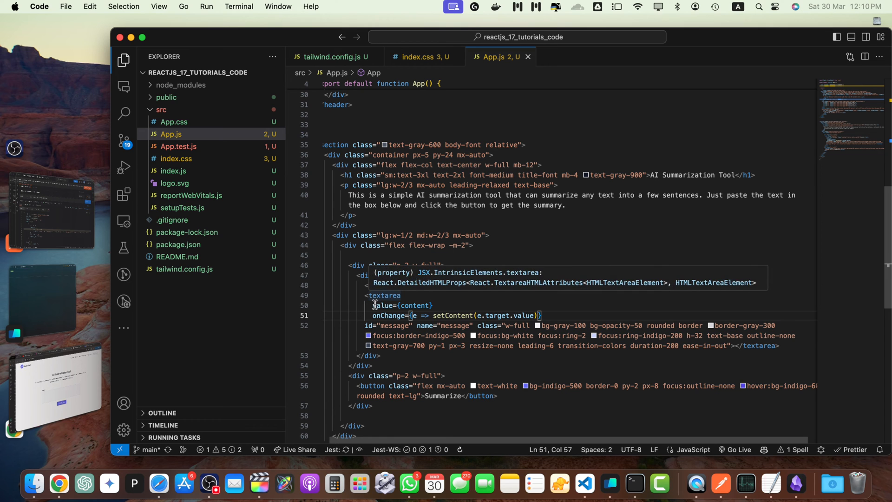
Step: Declare an empty async summarize function near the top of App()
double_click(384, 295)
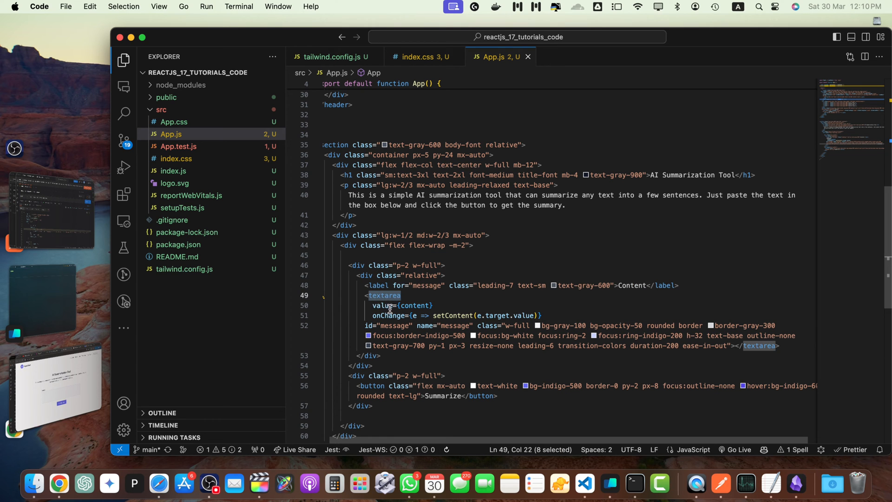
click(453, 315)
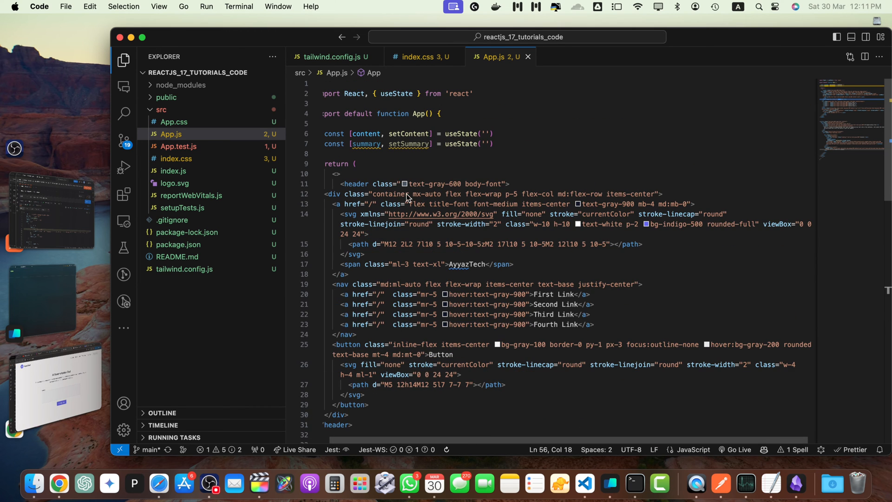
text(const summarize = async () => {})
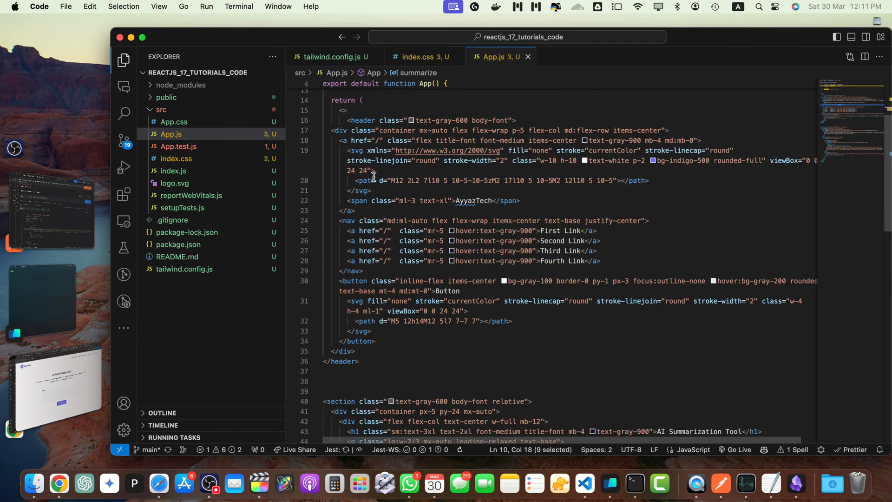
scroll(down, 3)
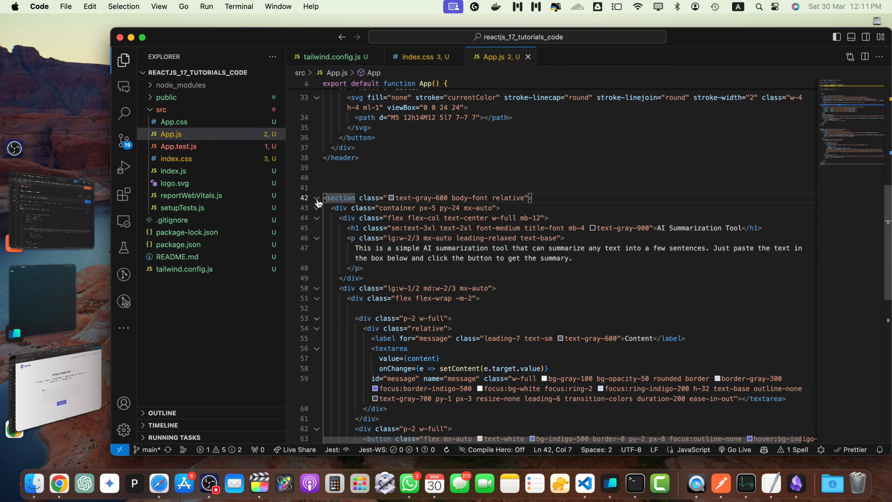
Step: Add a {/* Summary */} section with class text-gray-600 body-font below the folded tool section
click(317, 197)
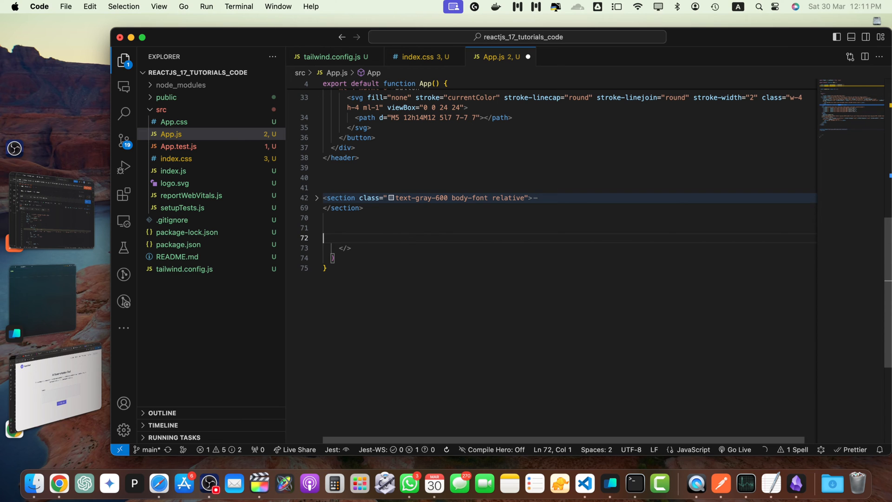
text({/* Summary */})
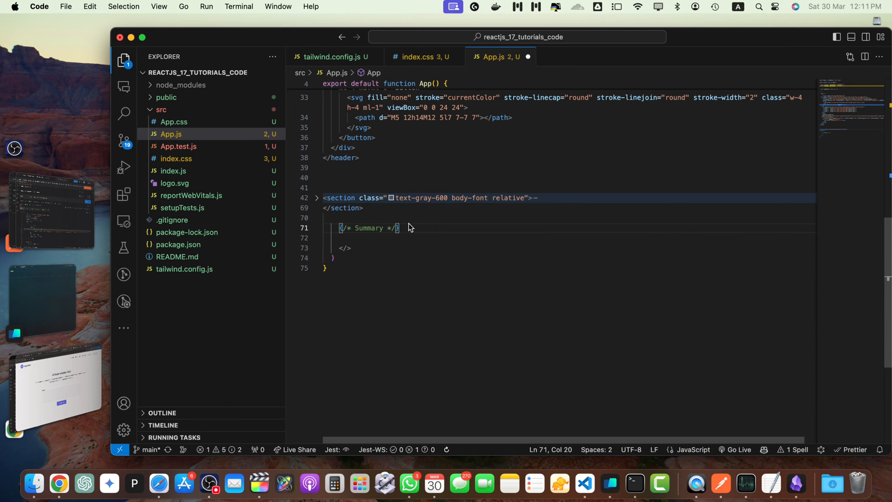
text(<section class="text-gray-600 body-font">)
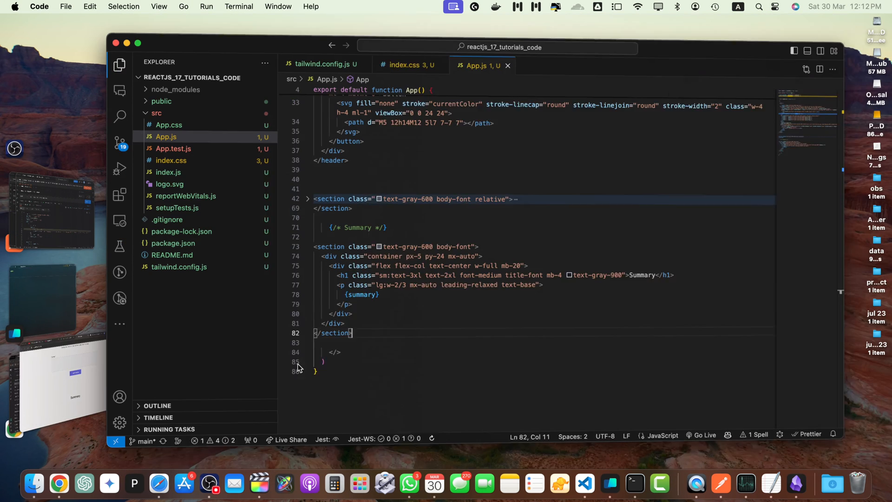
click(336, 239)
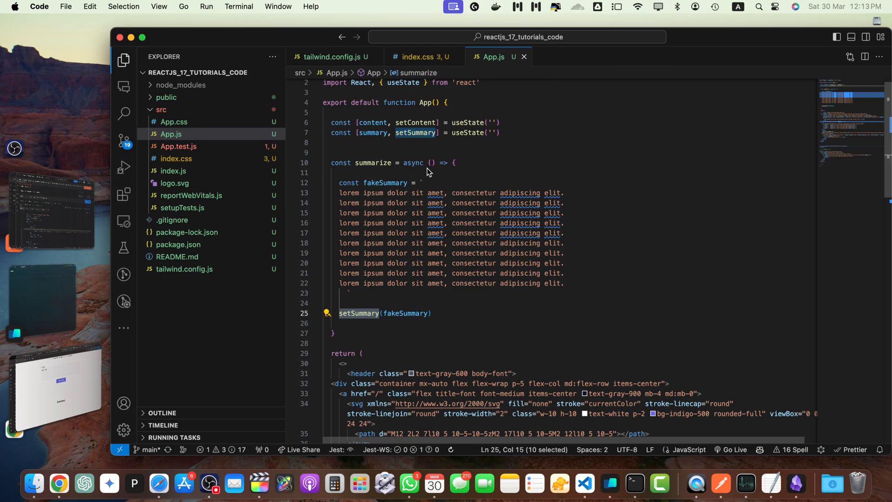
Step: Make summarize alert 'Summarizing...' and locate the for- attributes and onclick handler to fix for React
text(alert('Summarizing...'))
text(stroke)
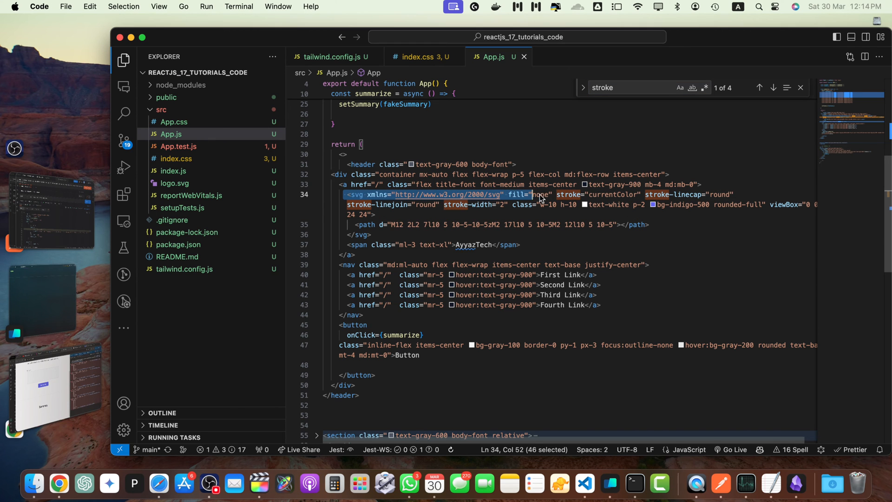
text(for-)
text(className=)
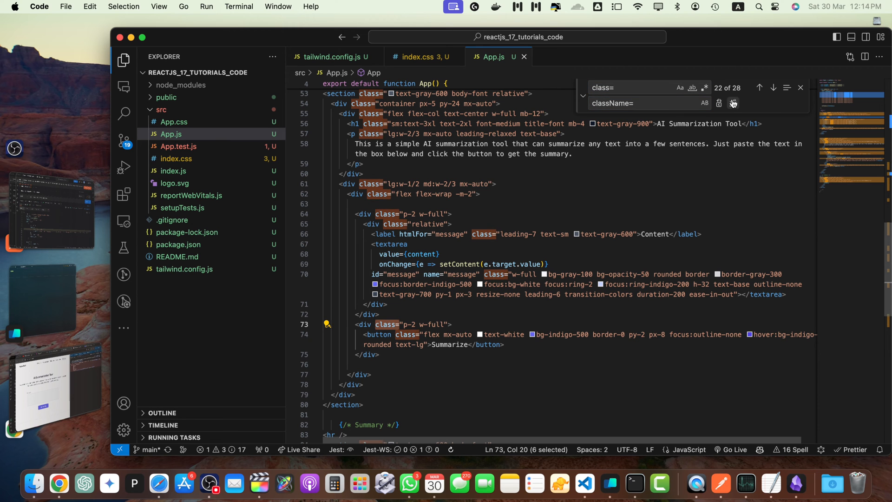
text(onclick)
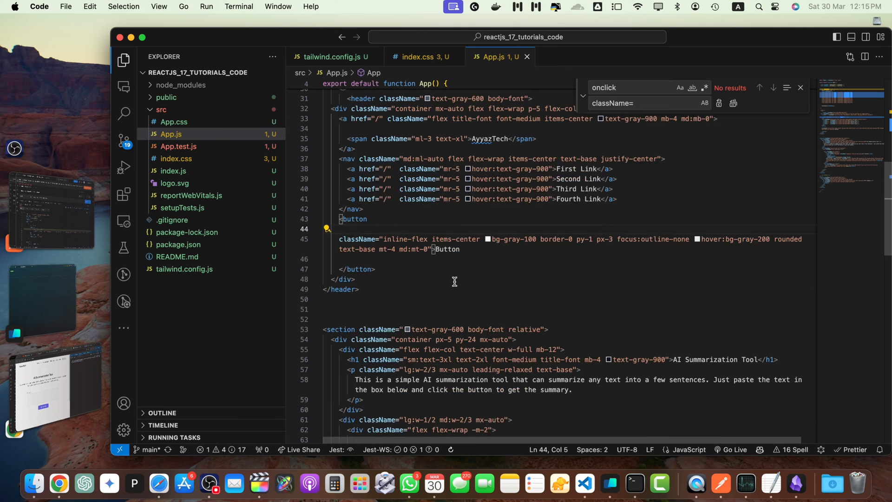
scroll(down, 3)
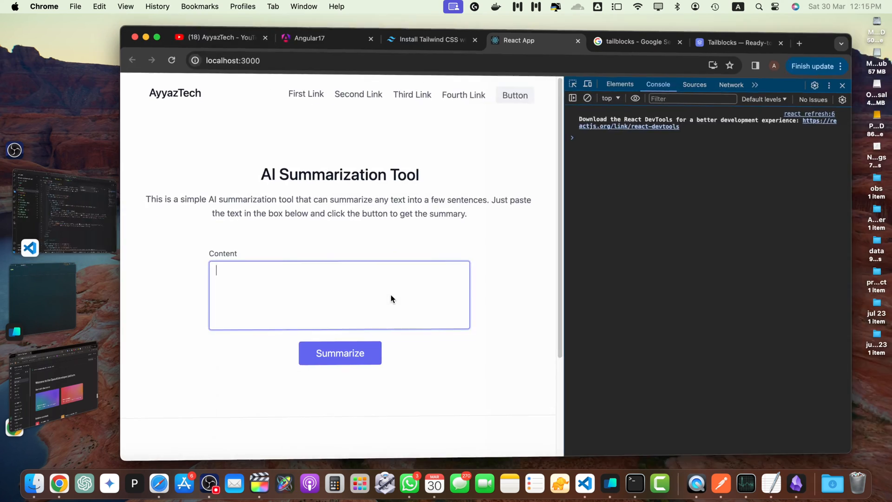
Step: Check the React App page at localhost:3000 in Chrome
click(340, 354)
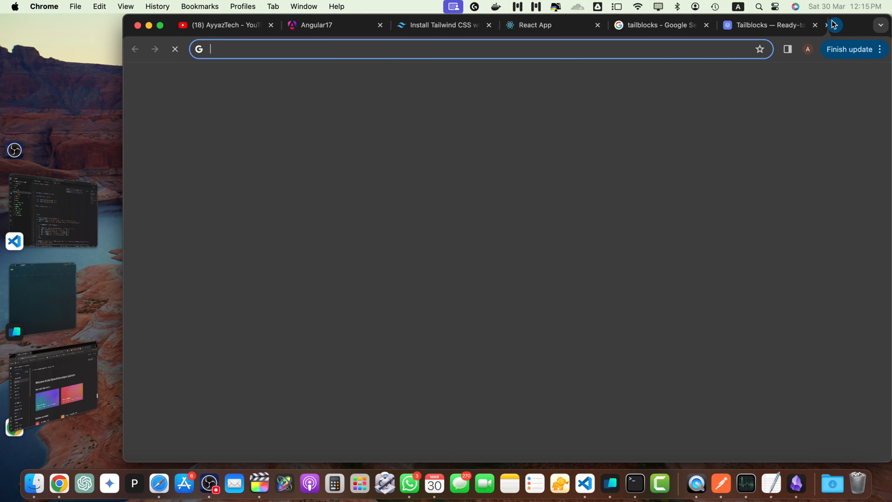
Step: Search the OpenAI API documentation and copy the chat completions endpoint URL
text(openai api documen)
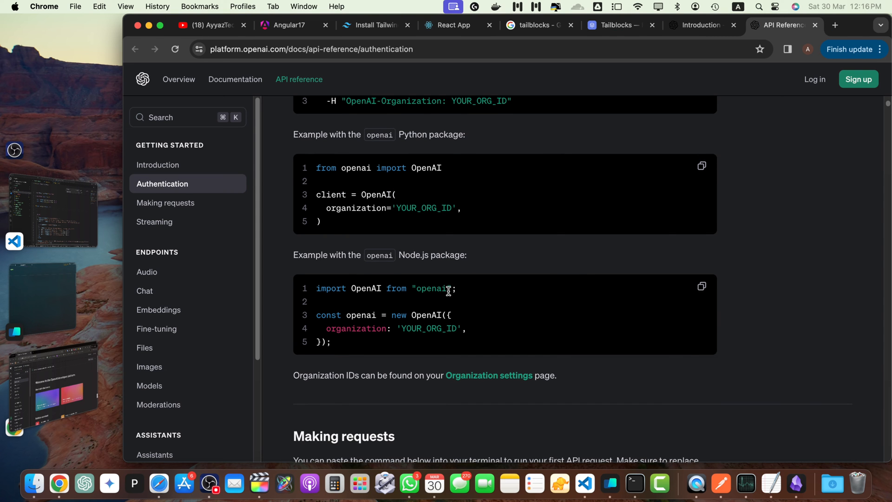
scroll(down, 3)
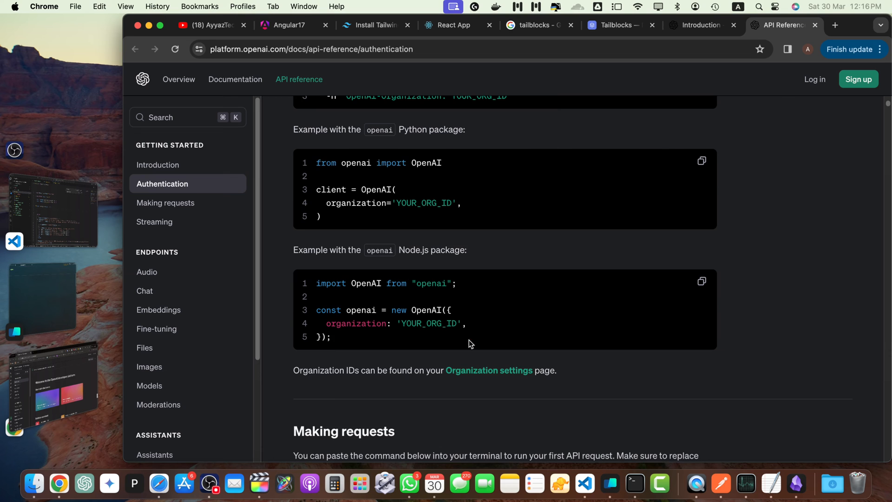
scroll(up, 3)
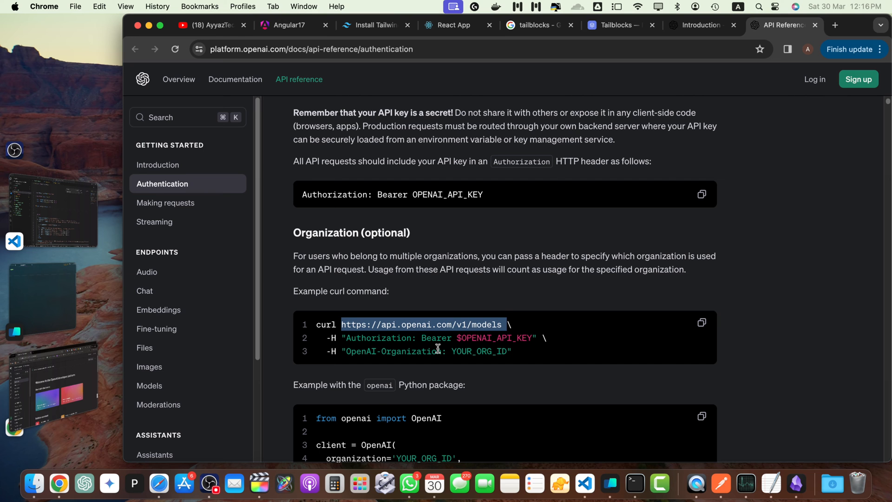
scroll(down, 3)
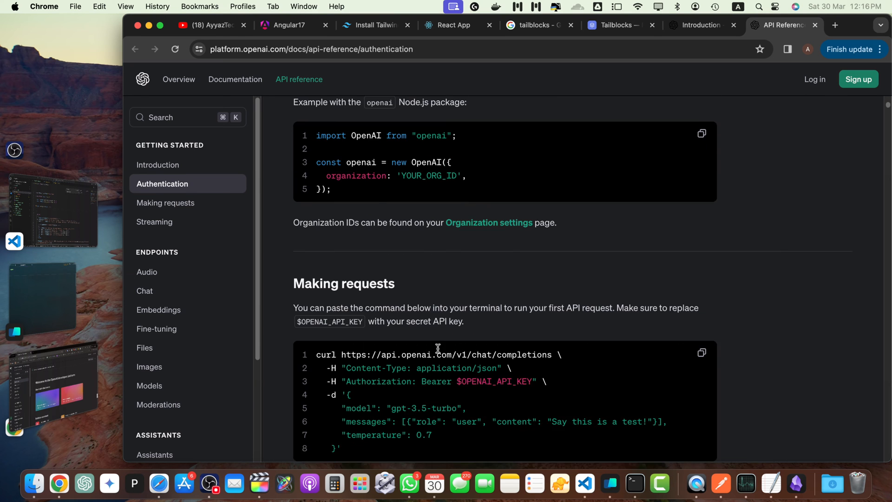
scroll(down, 3)
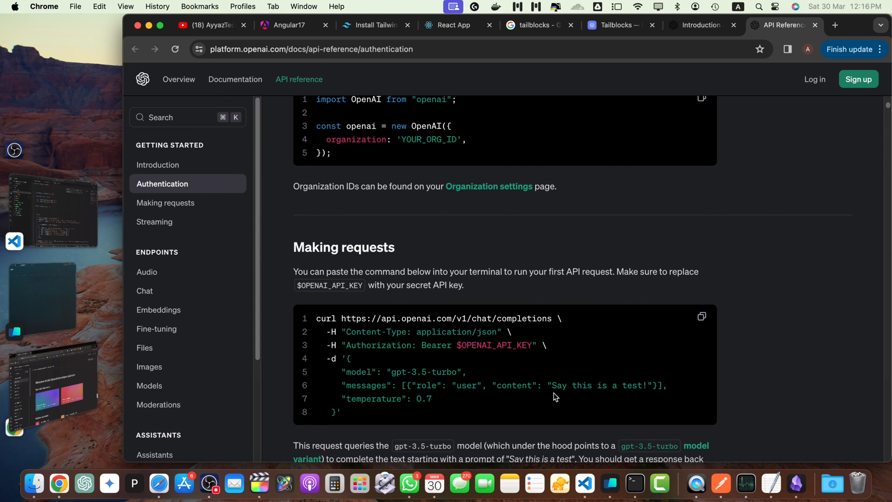
drag(362, 318, 552, 318)
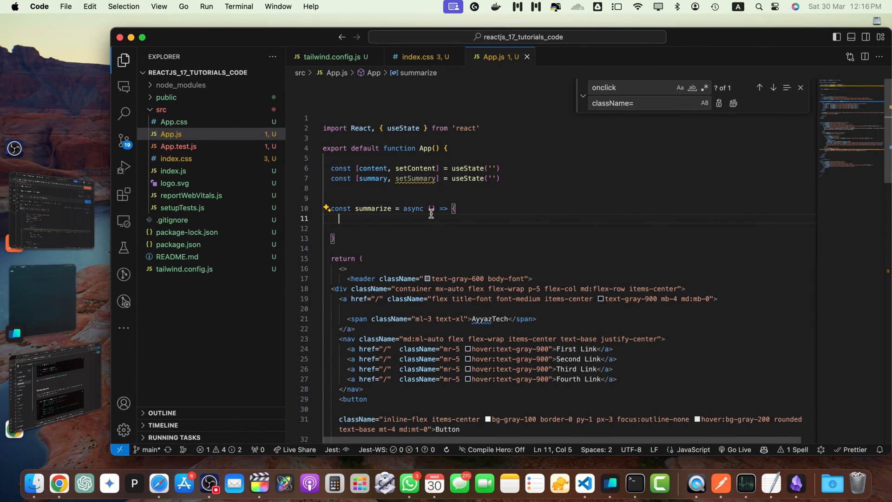
text(const apiUrl = 'https://api.openai.com/v1/chat/completions')
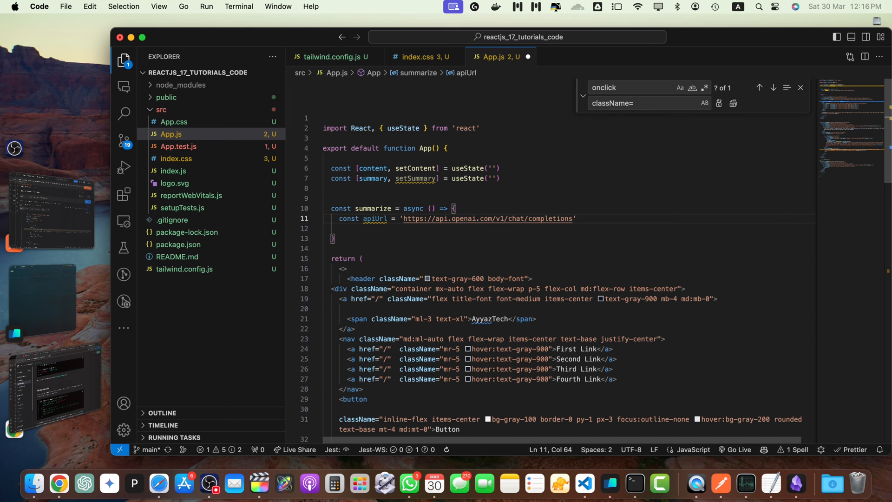
text(const apiKey =)
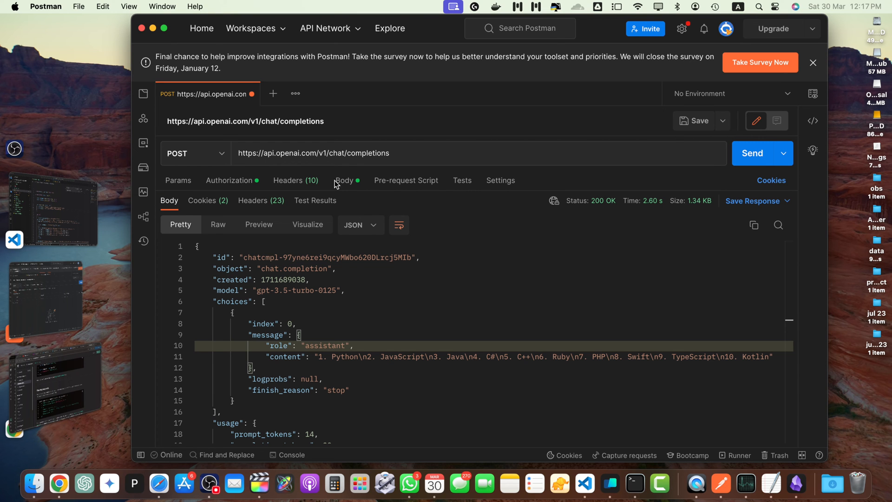
click(229, 181)
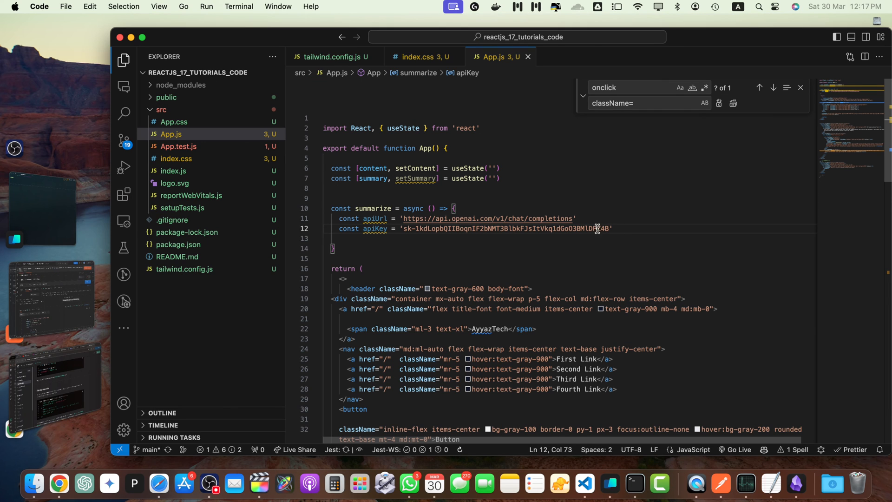
double_click(375, 229)
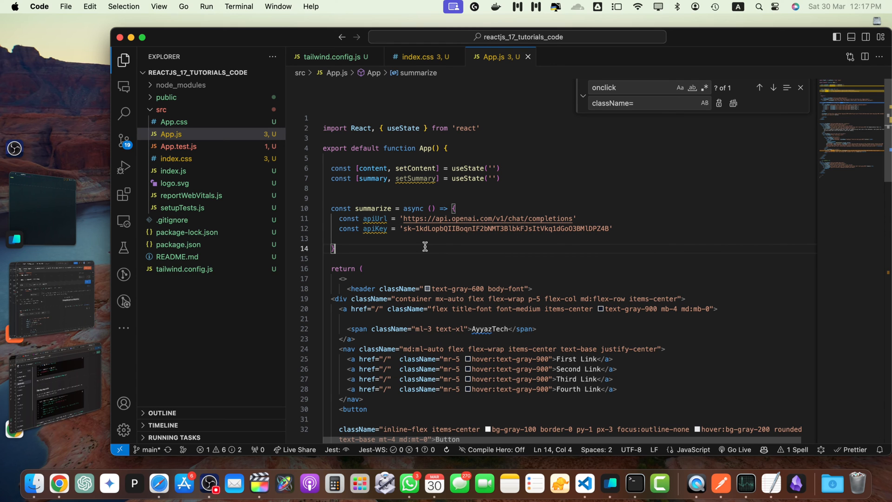
click(612, 228)
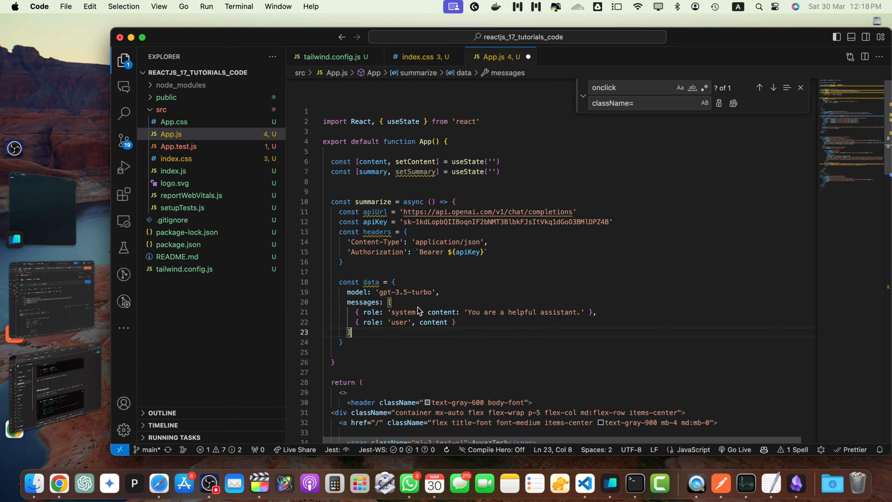
Step: Extend the gpt-3.5-turbo system message with 'and you have to summarize the text provided by the user.'
double_click(405, 292)
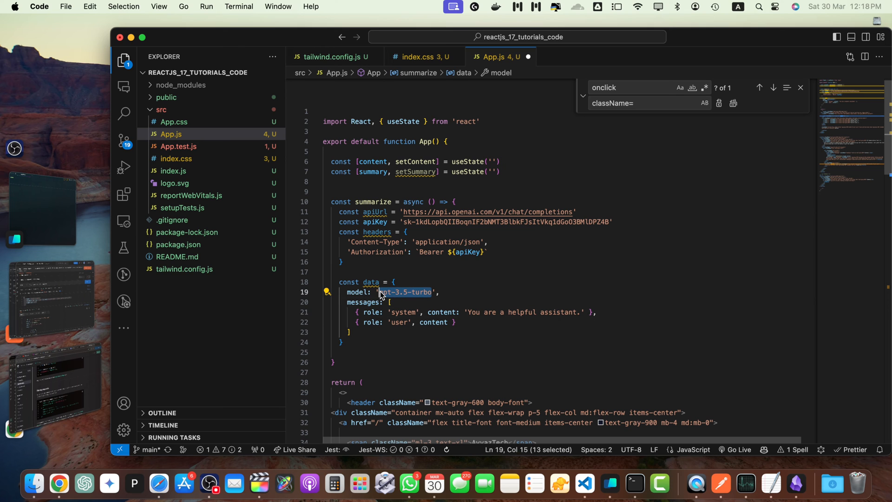
click(413, 292)
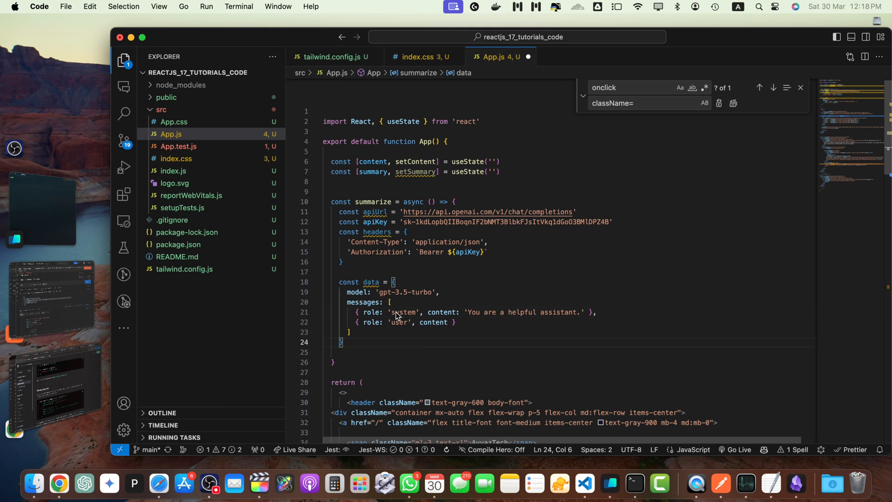
double_click(403, 313)
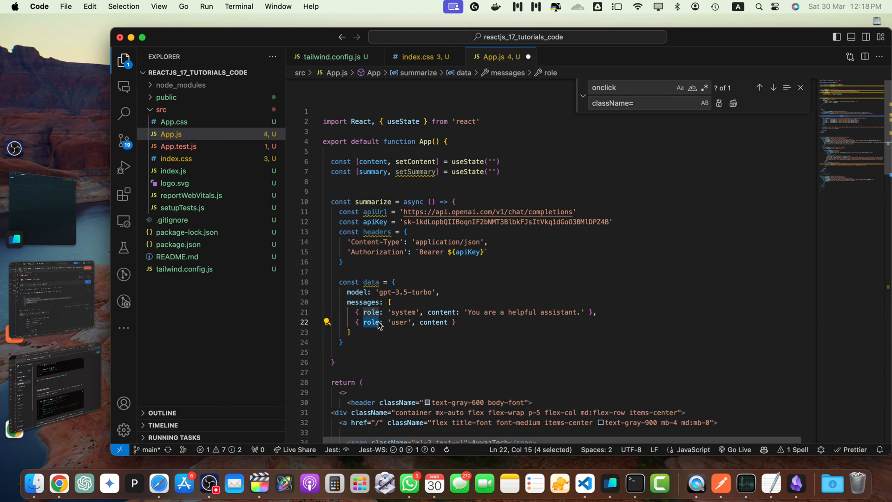
double_click(434, 322)
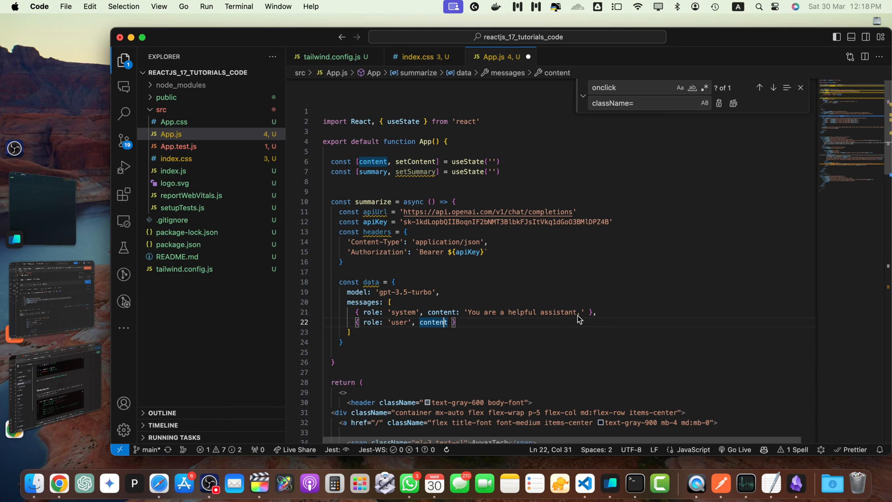
click(579, 312)
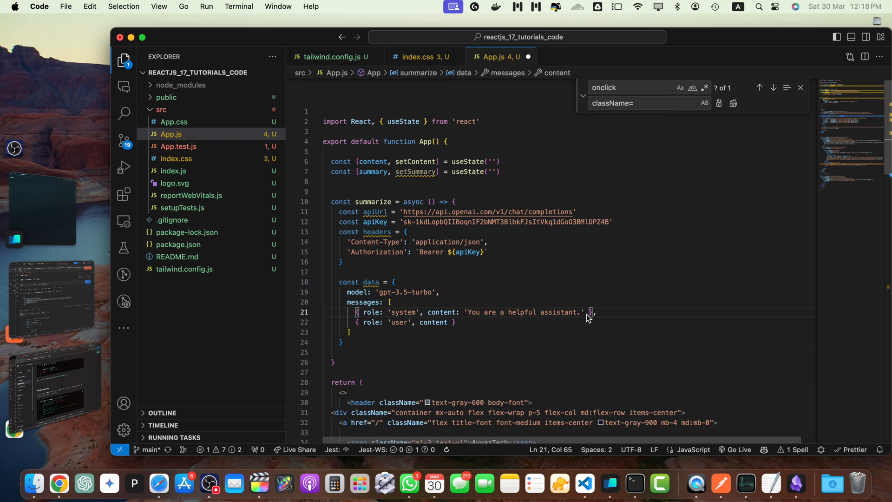
mouse_move(586, 313)
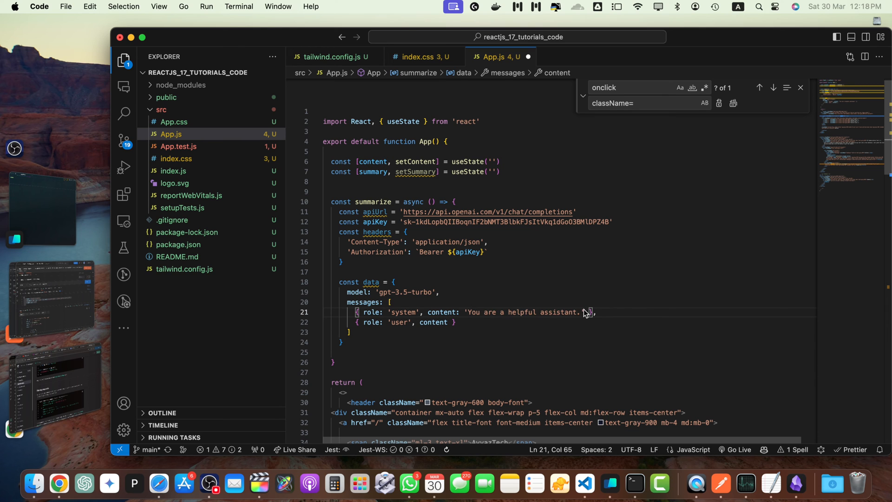
text(and you have to)
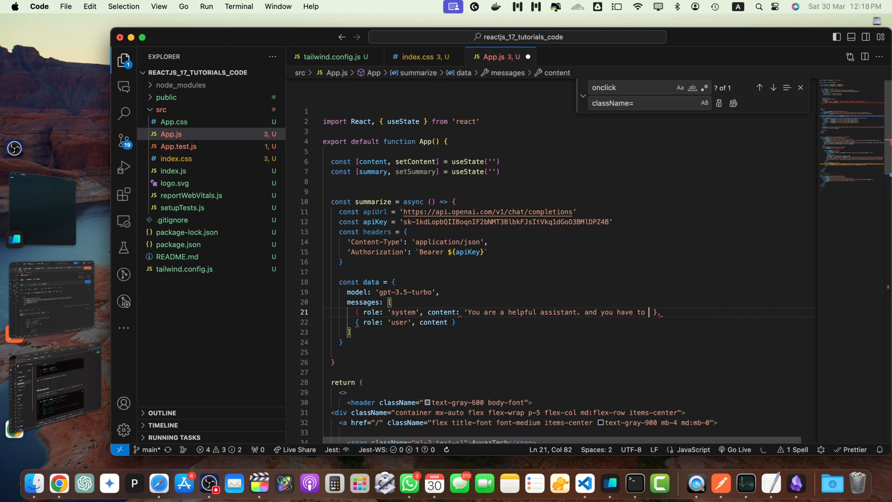
text(summarize the text)
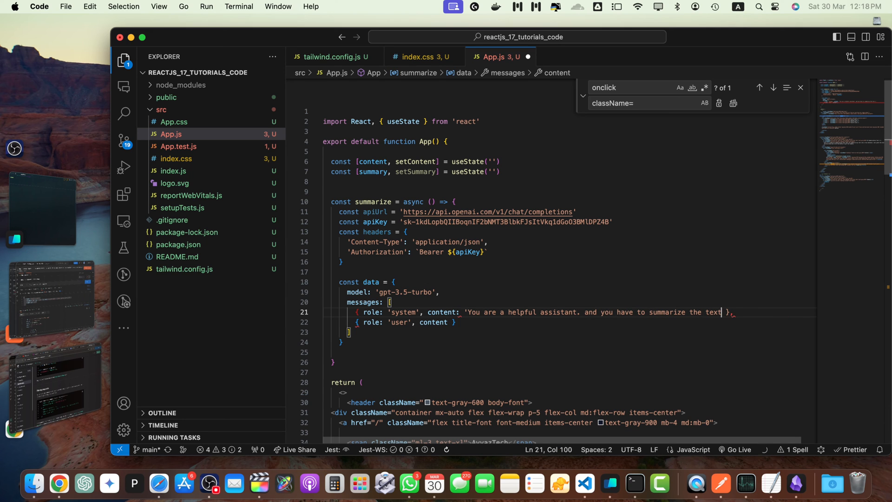
text(provided by the user.')
text(const summary = result.choices[0].message.content)
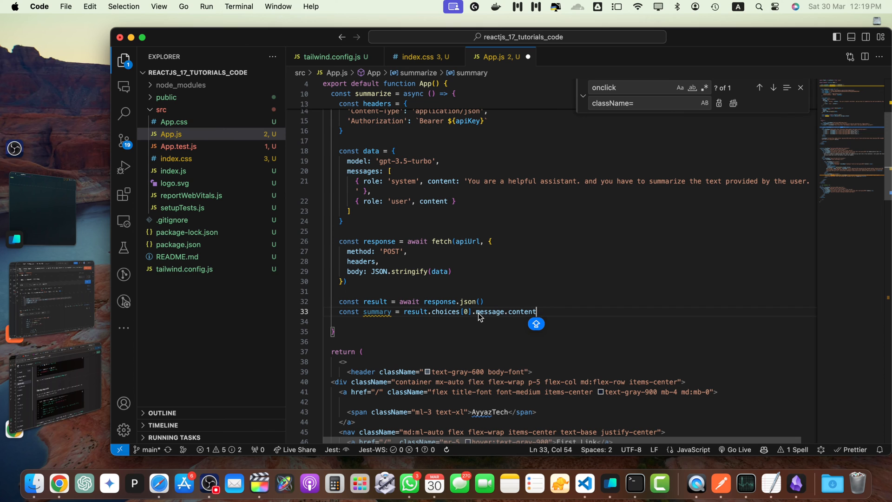
Step: Store the first choice's message content with setSummary(summary)
double_click(491, 312)
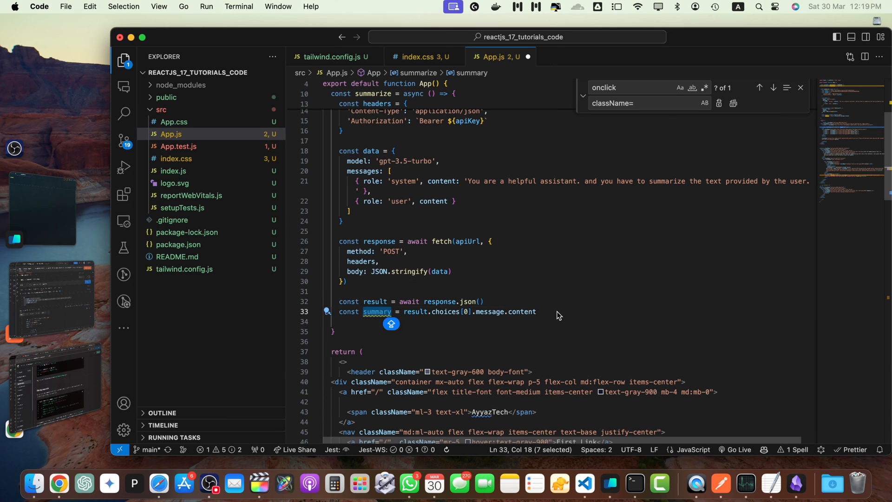
text(setSummary(summary))
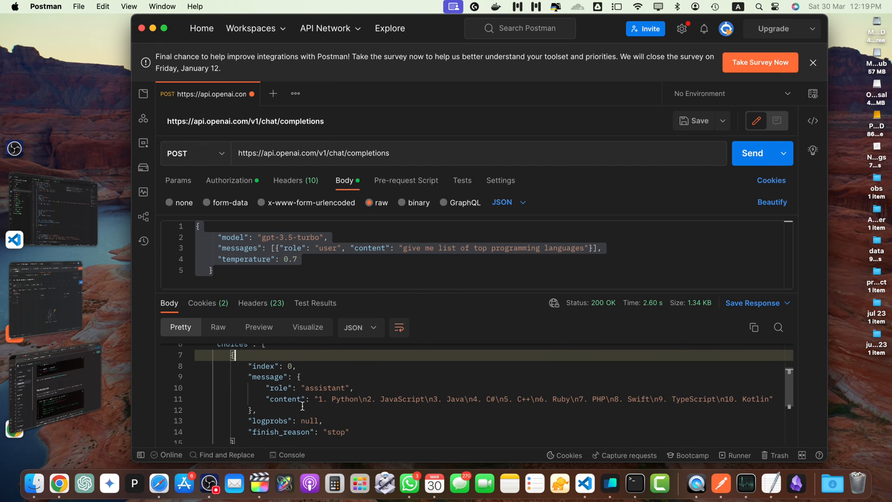
Step: Inspect the message content field nested under choices in the Postman response
double_click(286, 398)
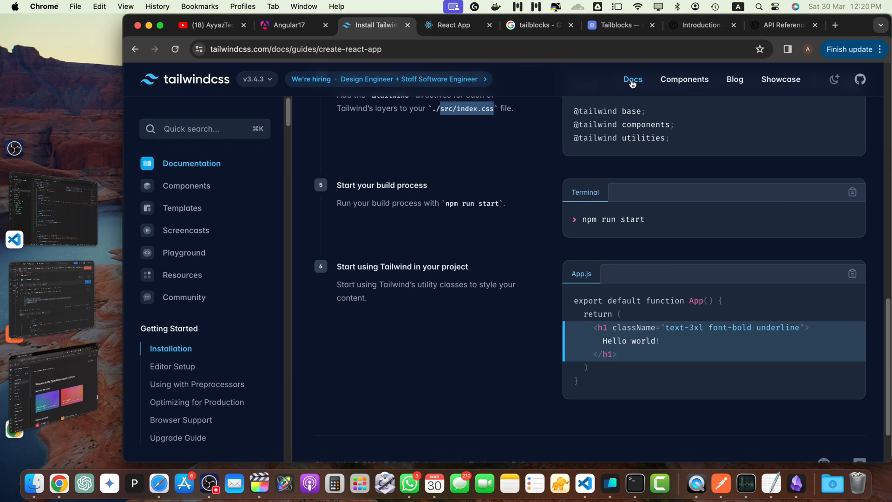
Step: Copy the Tailwind hiring blog text and return to the summarization app tab
click(734, 79)
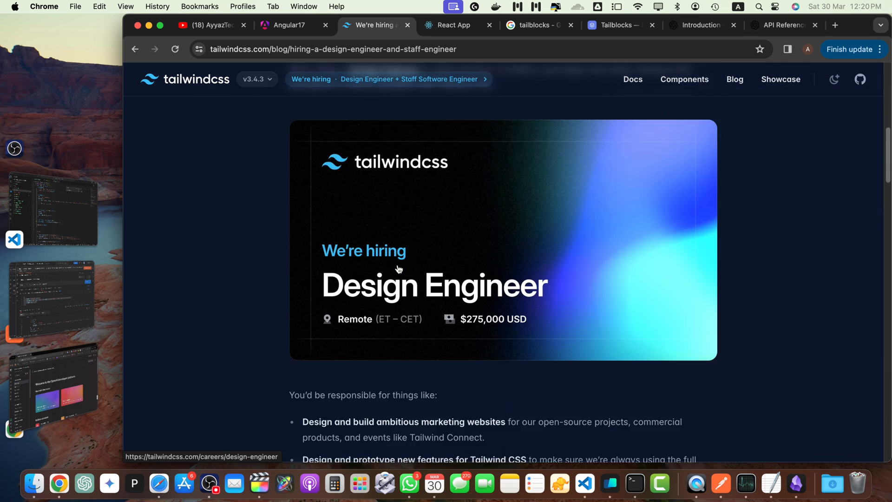
scroll(down, 3)
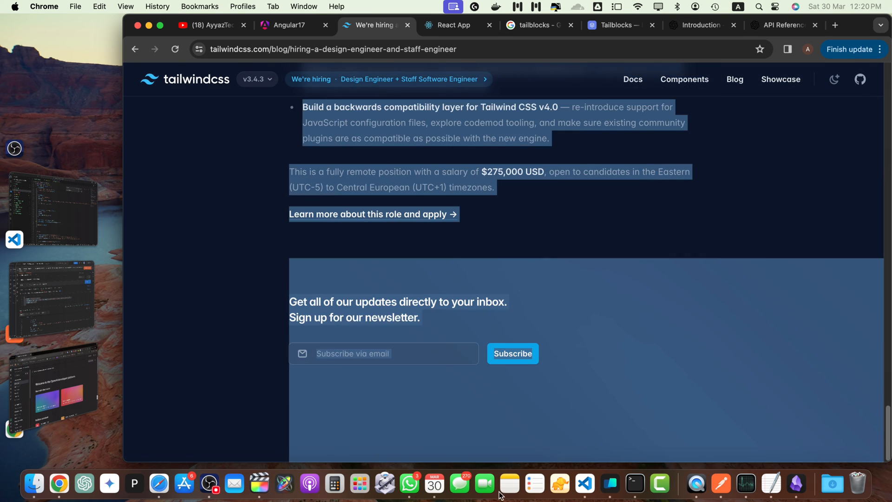
click(454, 26)
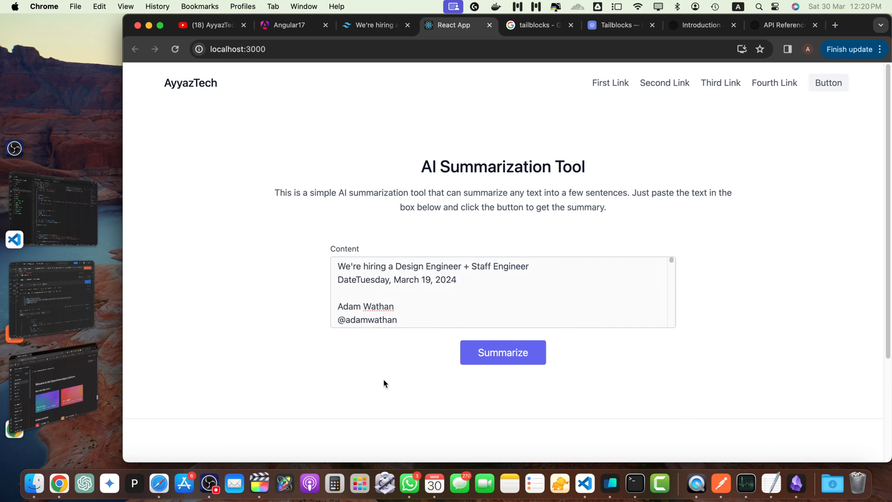
Step: Show the app's completions requests in the DevTools Network panel
key(F12)
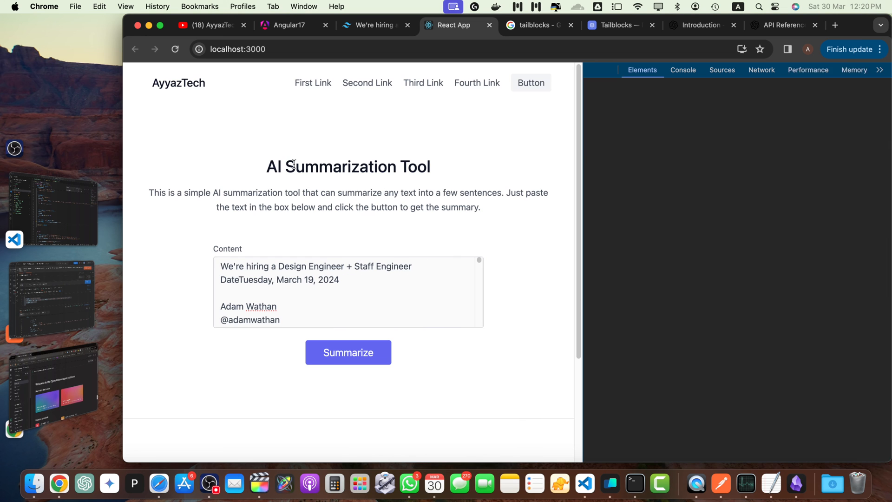
click(871, 70)
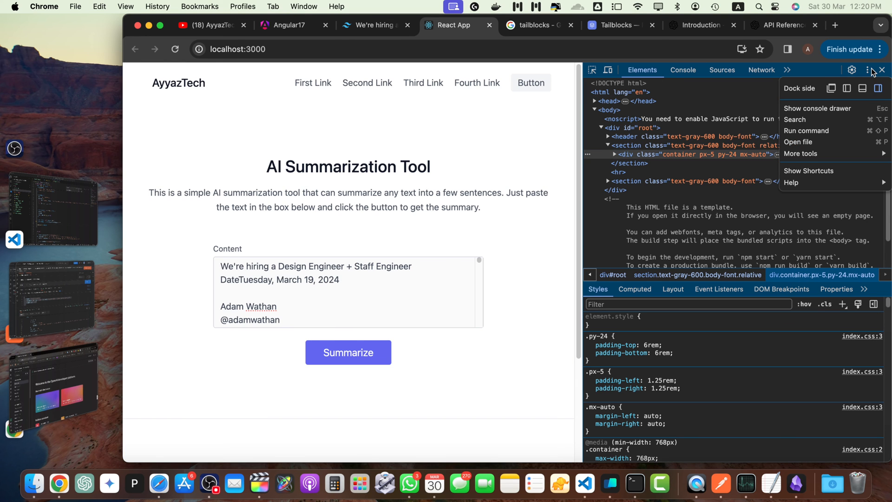
click(683, 70)
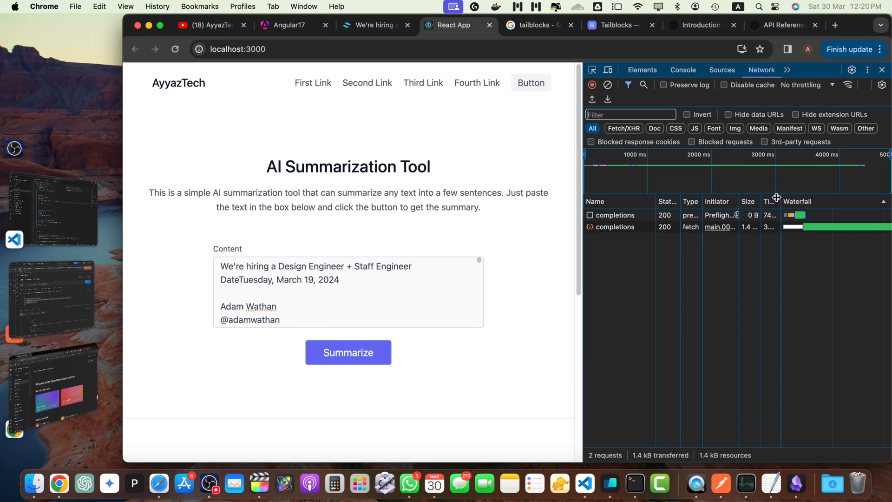
click(348, 353)
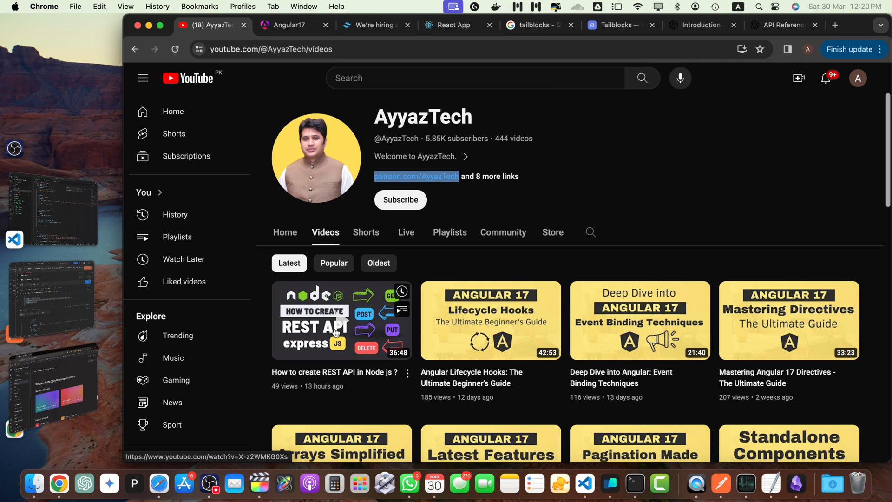
Step: Reveal the 'How to create REST API in Node js ?' video transcript and return to the app
click(315, 319)
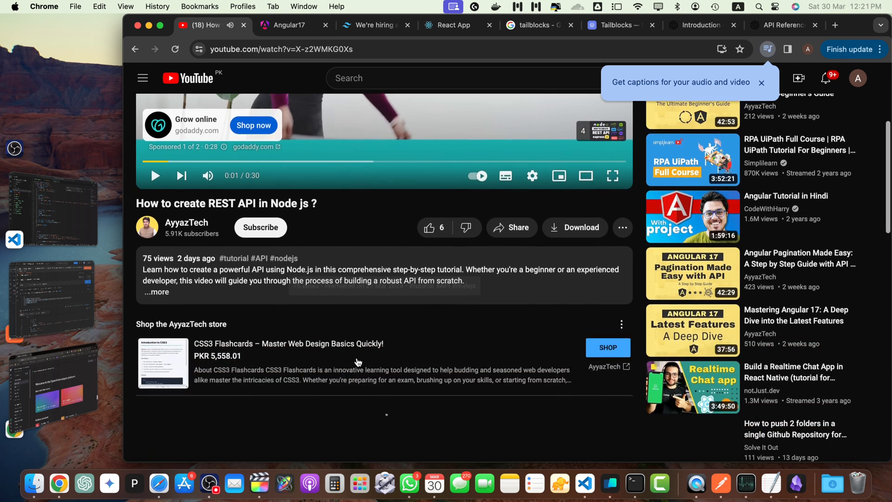
scroll(down, 3)
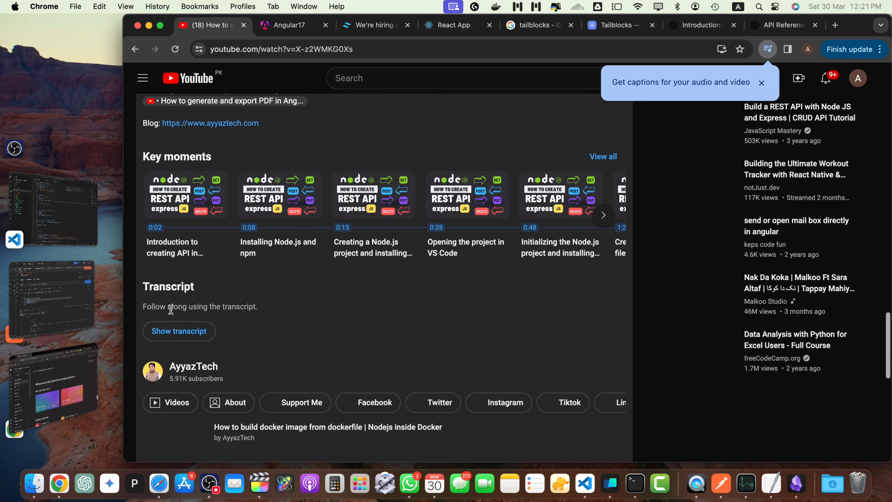
click(178, 331)
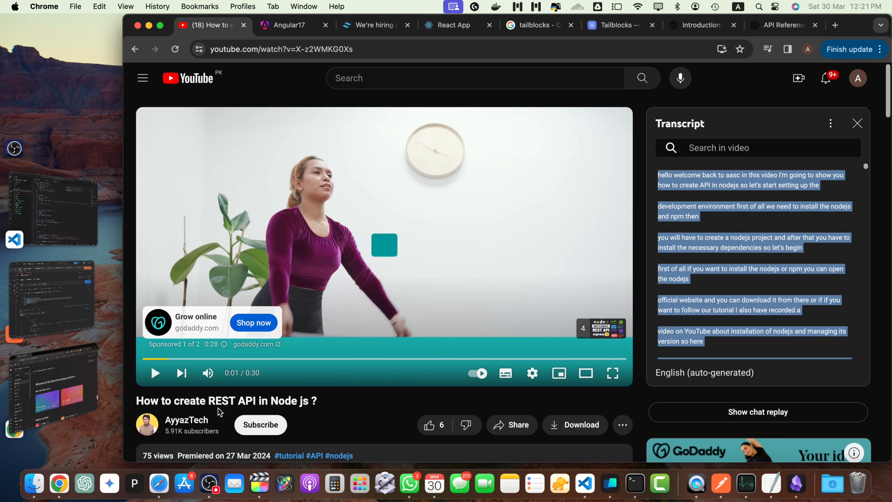
mouse_move(533, 156)
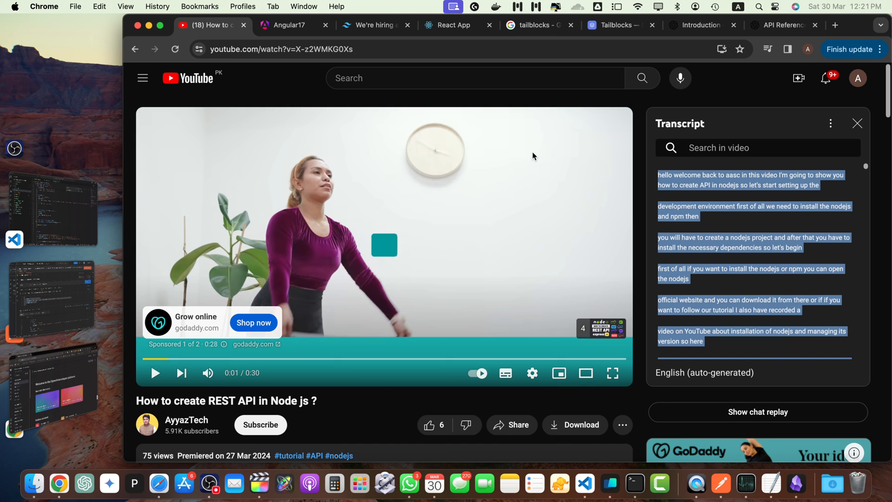
click(452, 25)
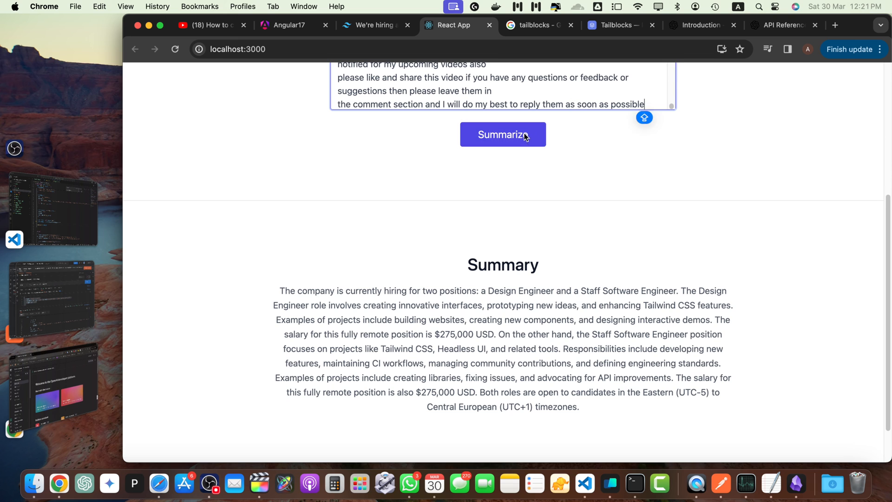
Step: Summarize the pasted Node.js REST API video transcript
click(501, 133)
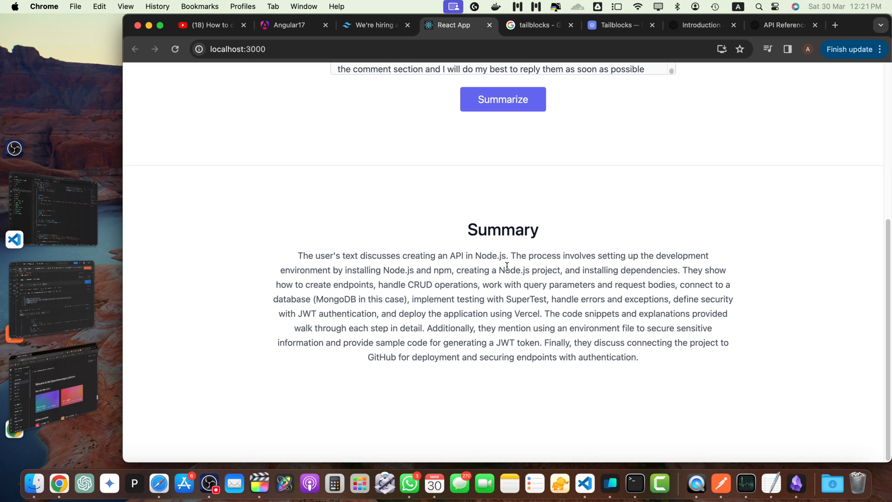
mouse_move(710, 264)
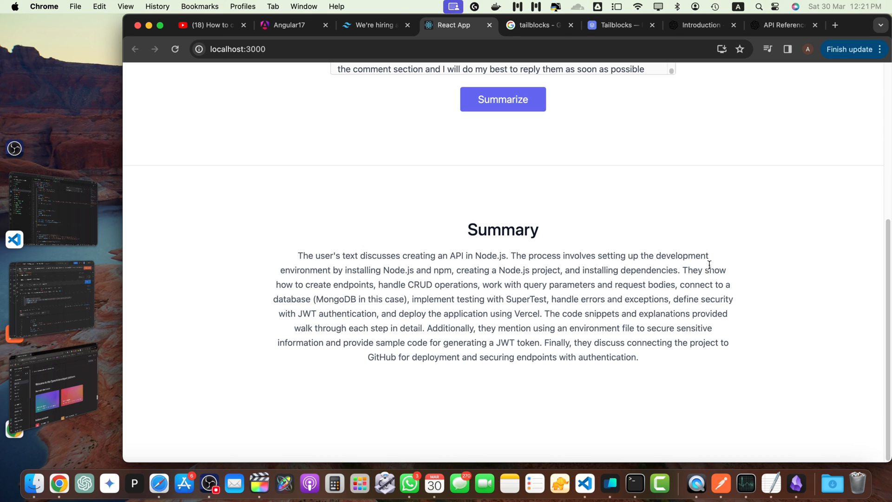
mouse_move(334, 297)
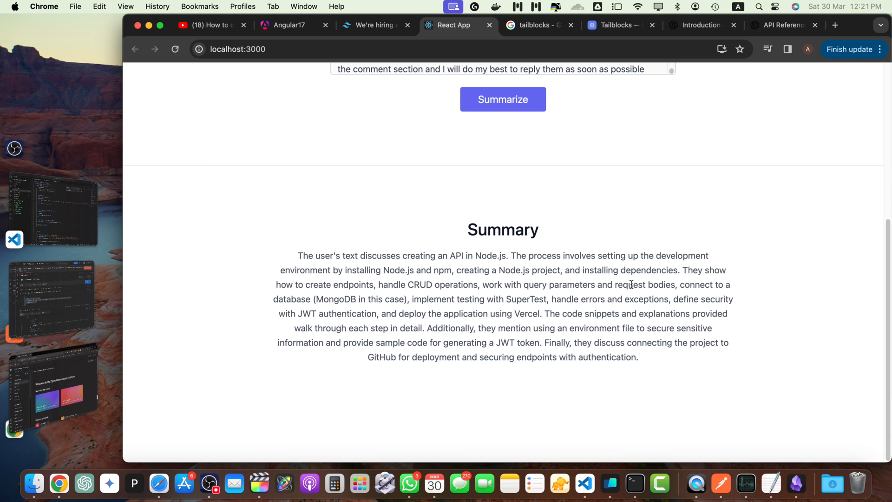
mouse_move(396, 308)
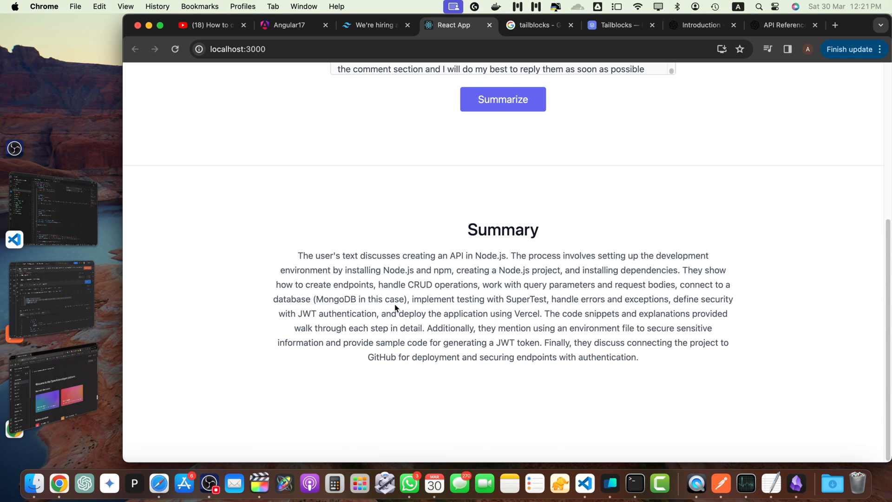
mouse_move(450, 313)
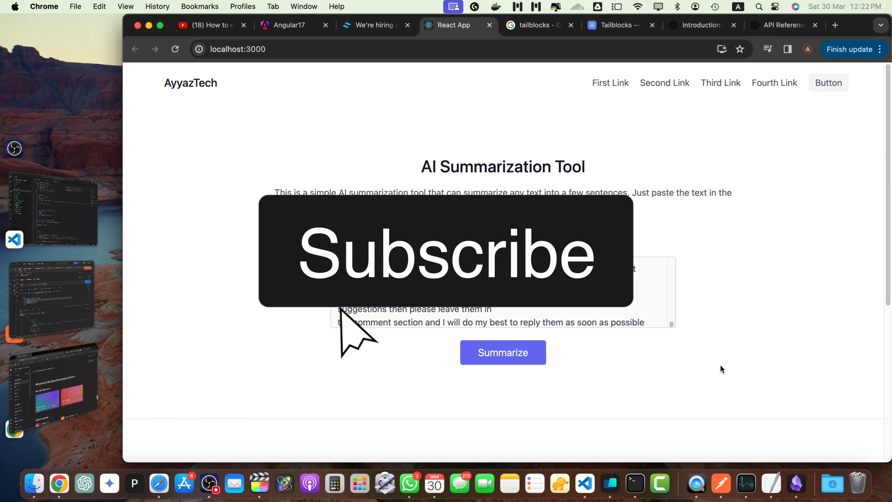
click(446, 251)
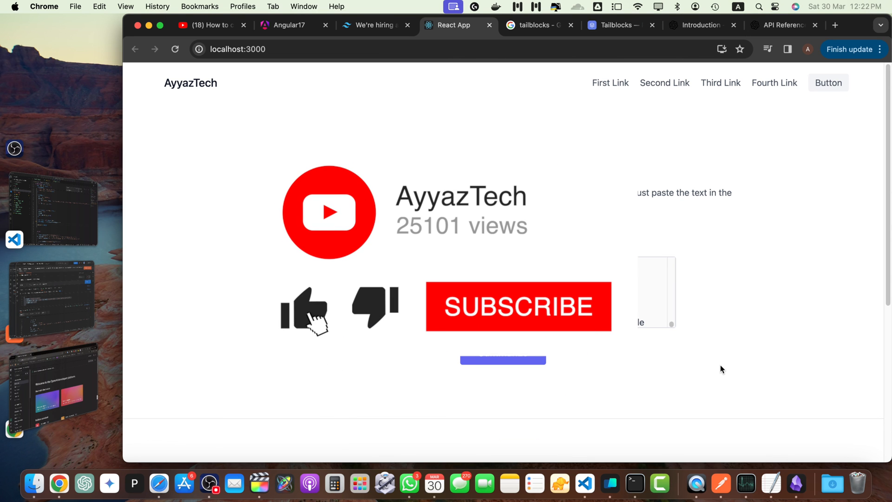
click(518, 306)
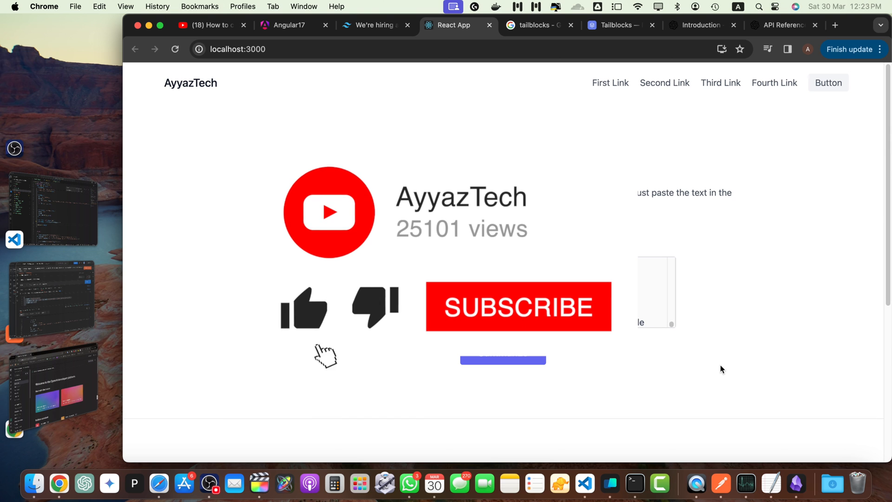
click(518, 306)
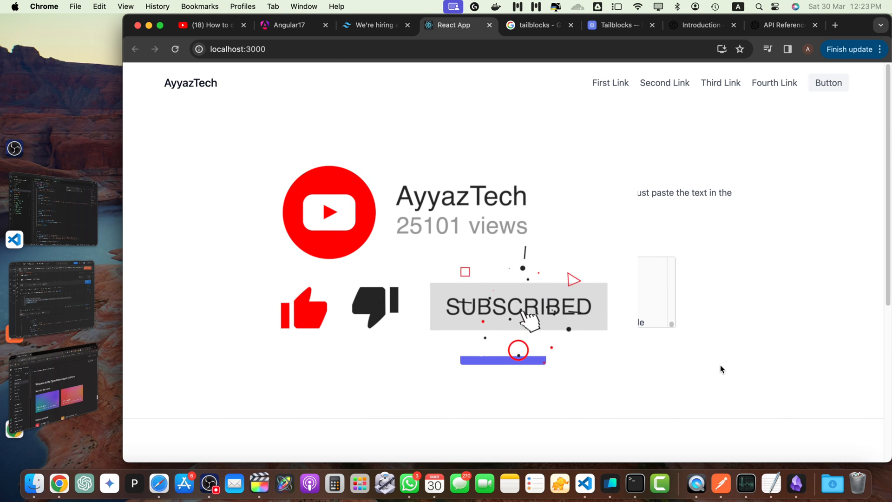